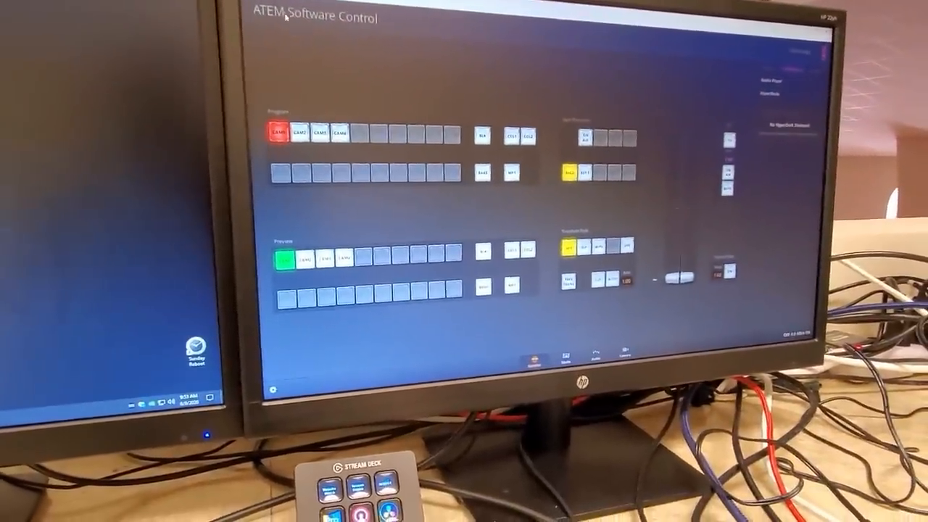
# Bring Windows Display settings up over ATEM Software Control, showing the display arrangement
pyautogui.click(278, 12)
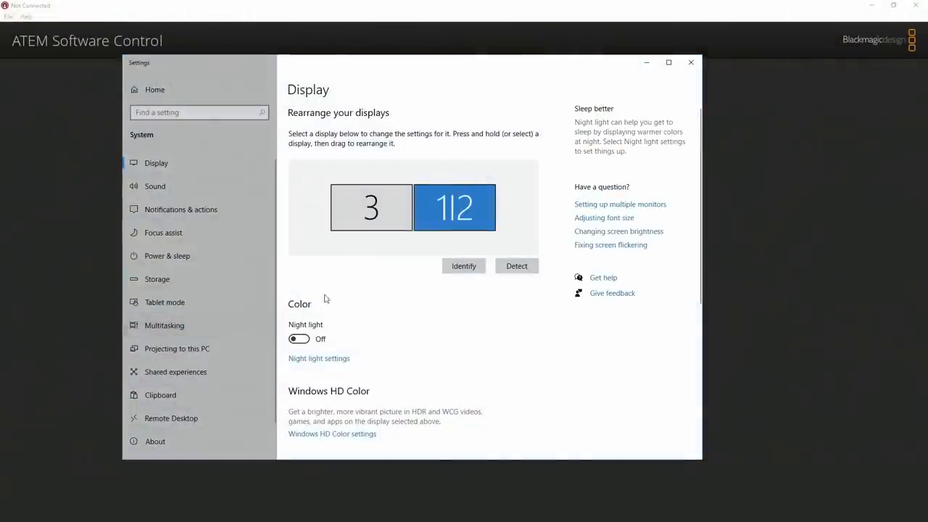
# Close Display settings and try connecting to ATEM Mini Pro from File > Connection
pyautogui.click(689, 62)
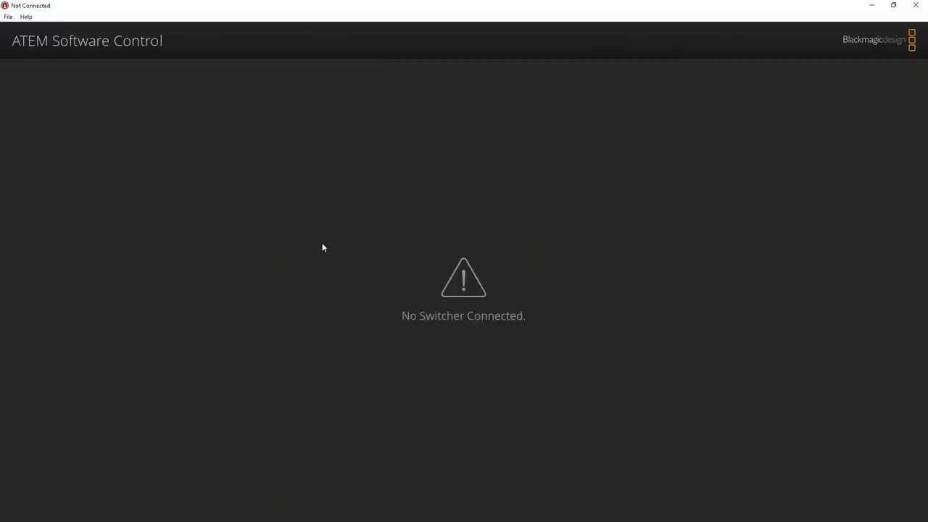
pyautogui.moveTo(171, 156)
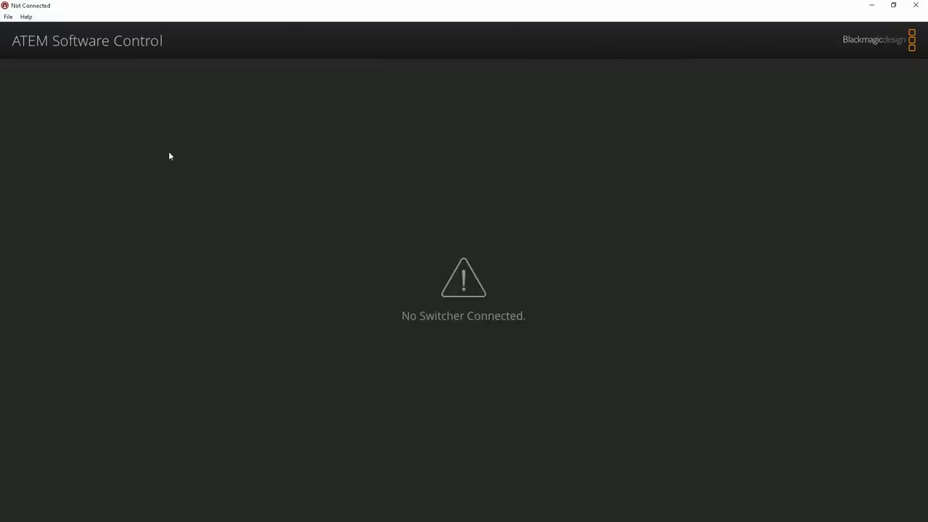
pyautogui.click(8, 16)
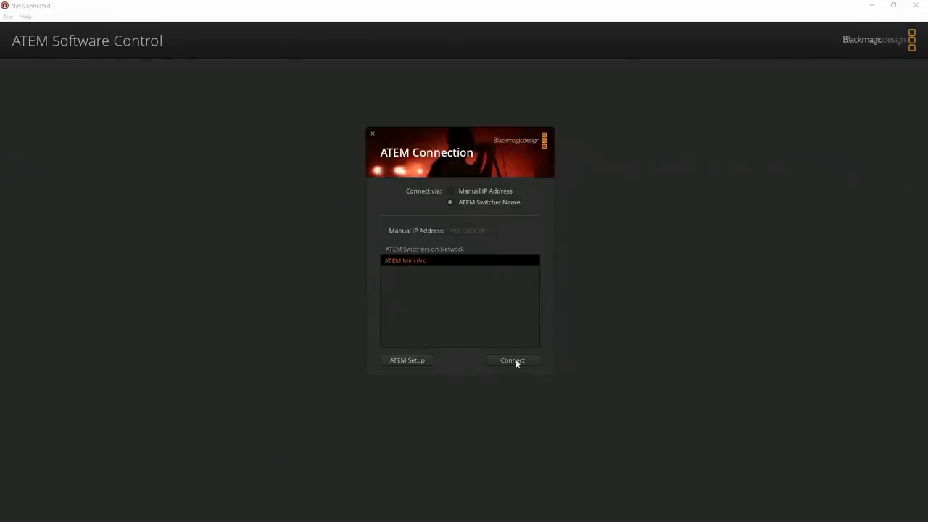
pyautogui.click(512, 360)
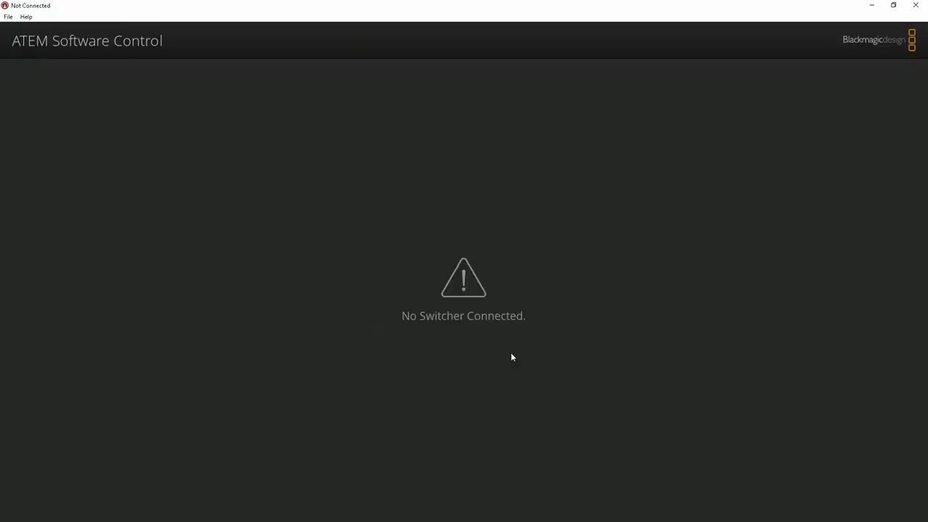
pyautogui.moveTo(411, 305)
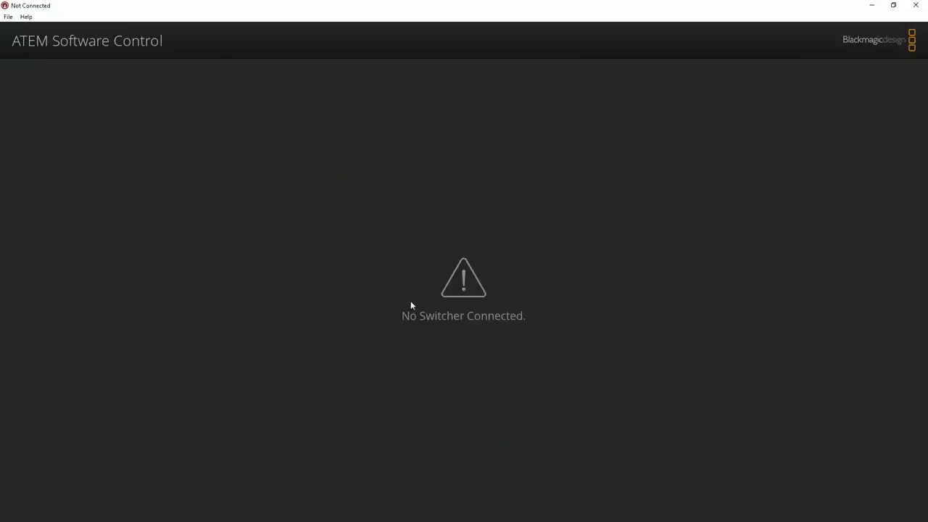
pyautogui.moveTo(696, 144)
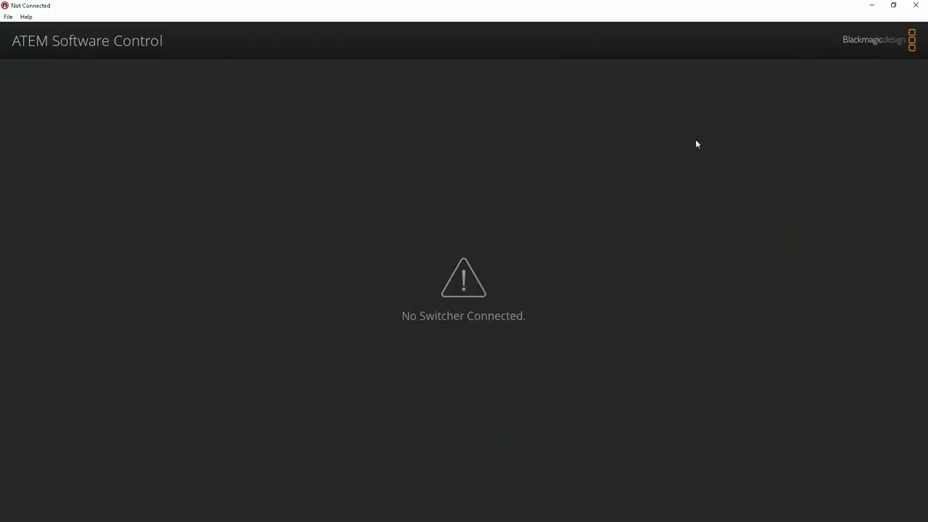
pyautogui.moveTo(233, 70)
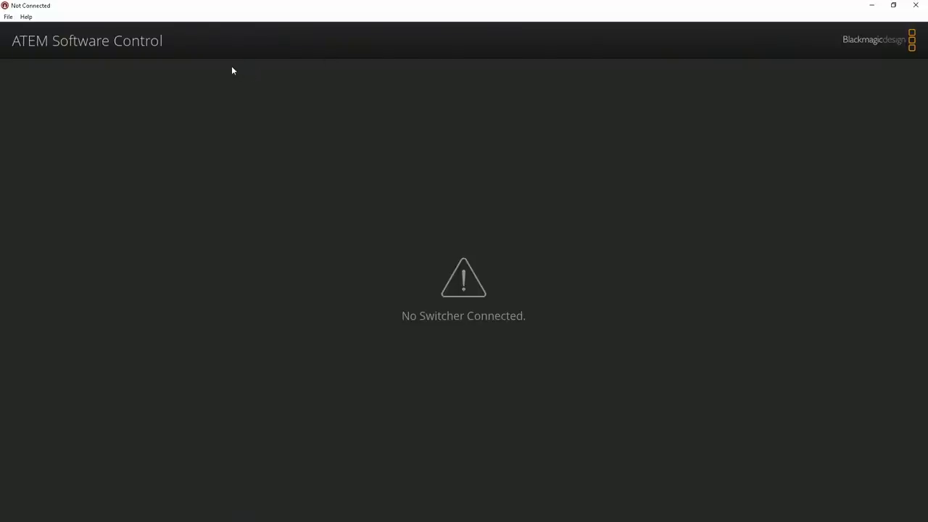
pyautogui.moveTo(786, 24)
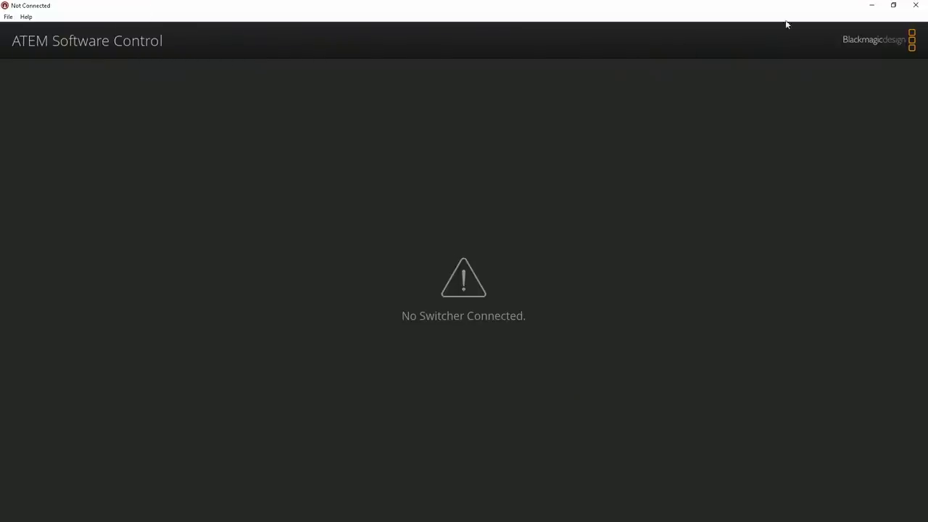
# Retry the switcher connection at manual IP 192.168.0.222, then reopen the Connection window
pyautogui.click(8, 17)
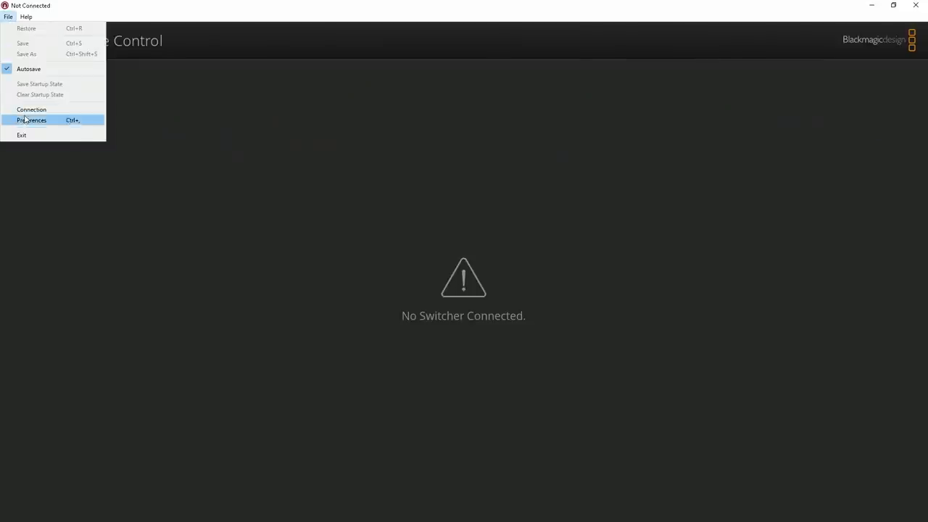
pyautogui.click(31, 110)
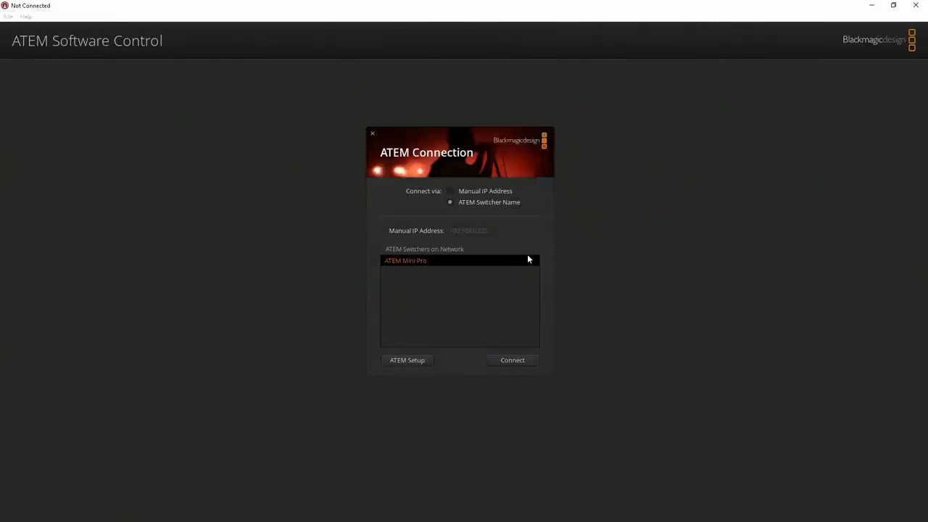
pyautogui.click(450, 190)
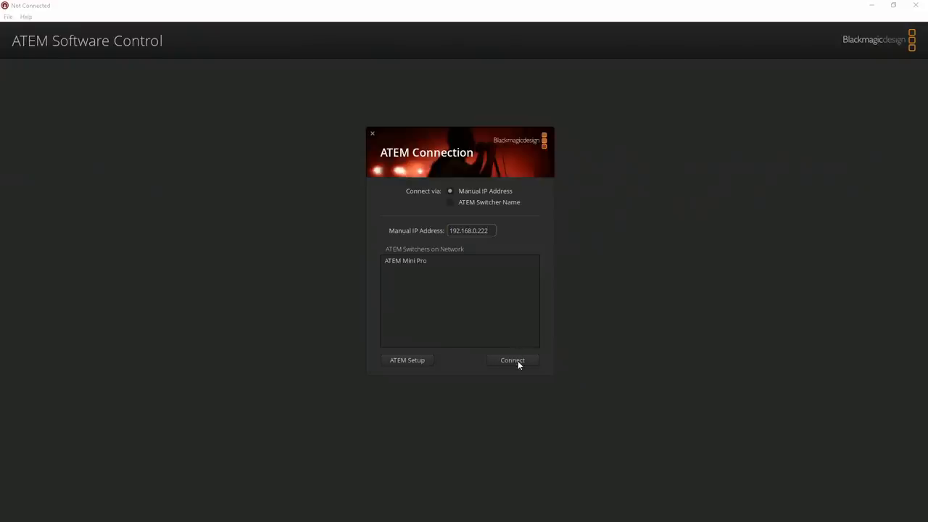
pyautogui.click(511, 361)
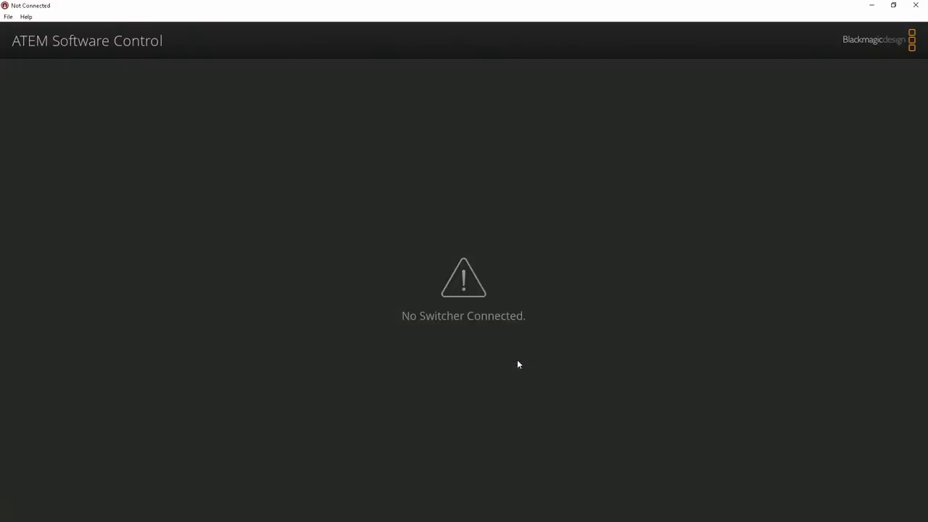
pyautogui.click(8, 17)
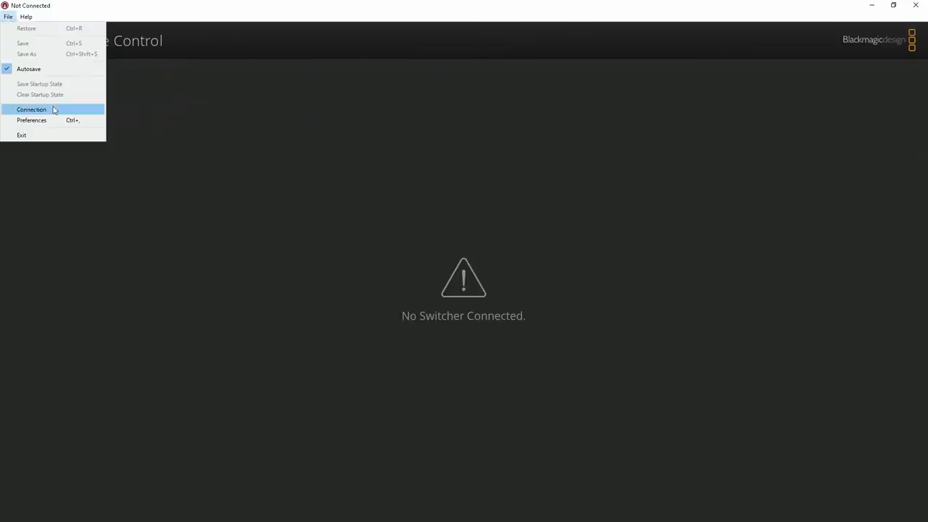
pyautogui.click(31, 110)
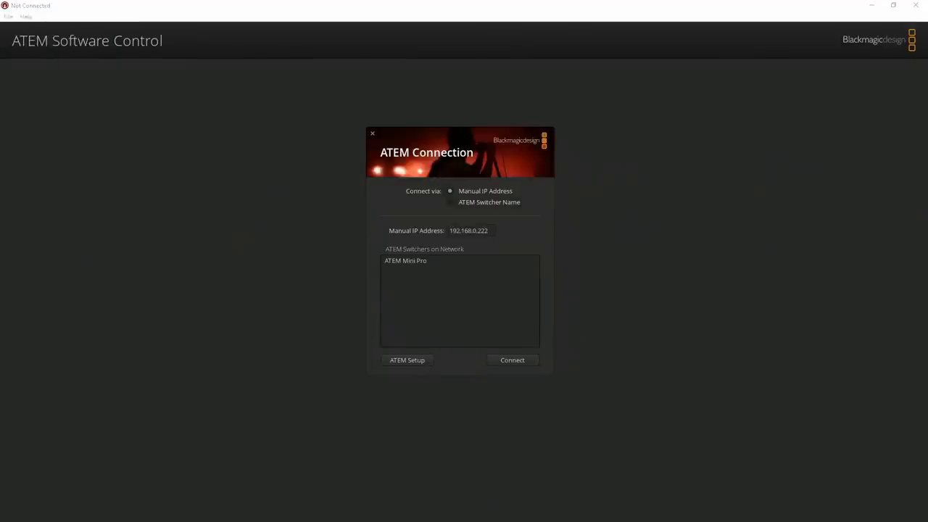
# Try configuring ATEM Mini Pro in ATEM Setup and dismiss the Failed to connect warning
pyautogui.click(406, 360)
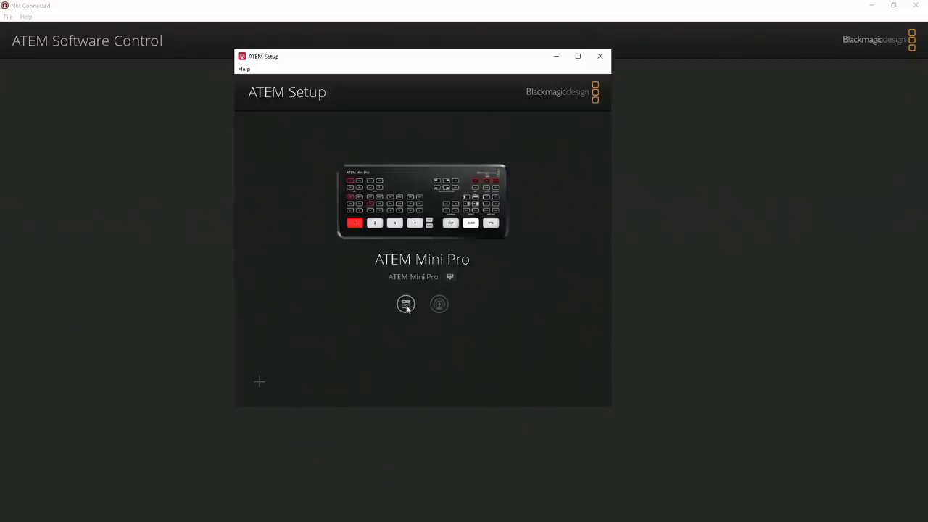
pyautogui.moveTo(397, 268)
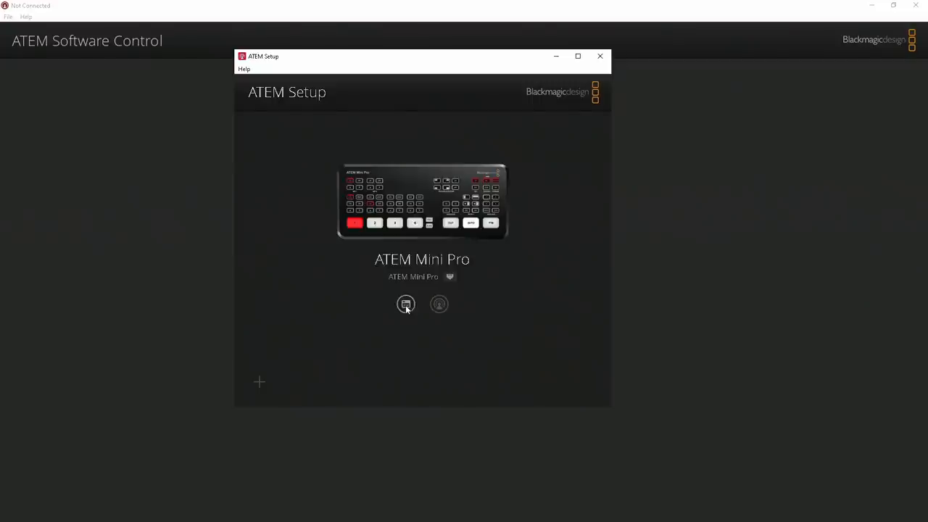
pyautogui.moveTo(448, 281)
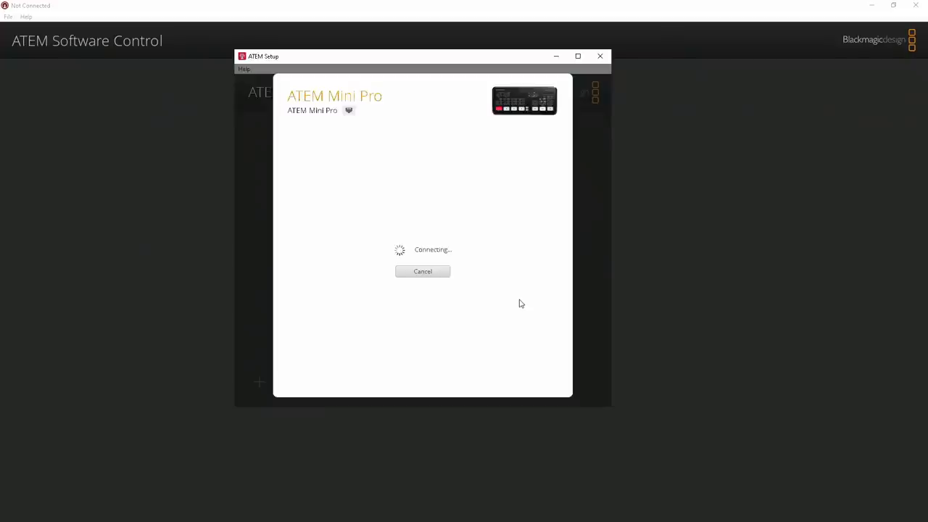
pyautogui.moveTo(513, 300)
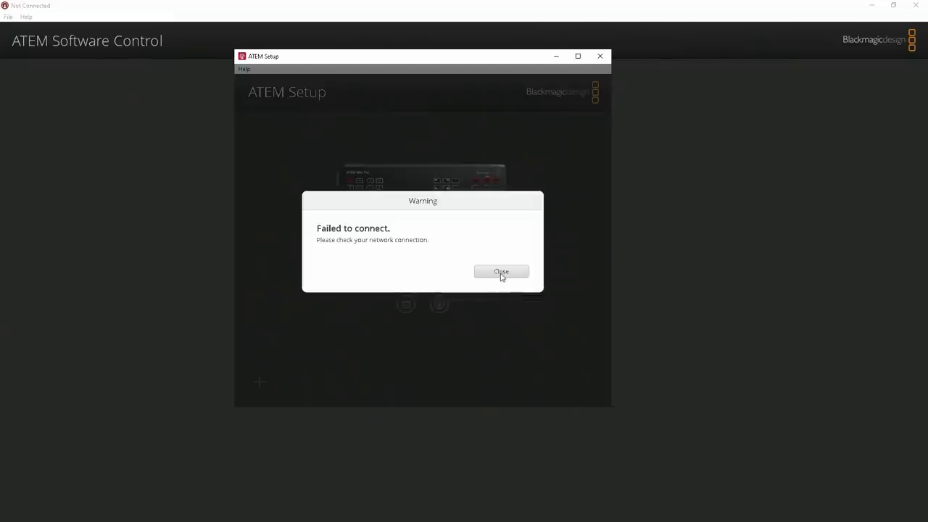
pyautogui.click(501, 271)
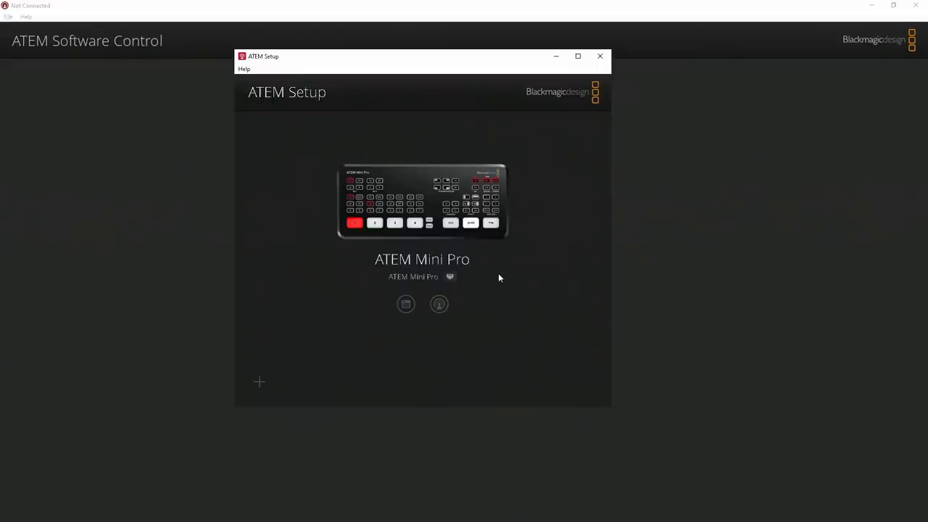
pyautogui.moveTo(501, 279)
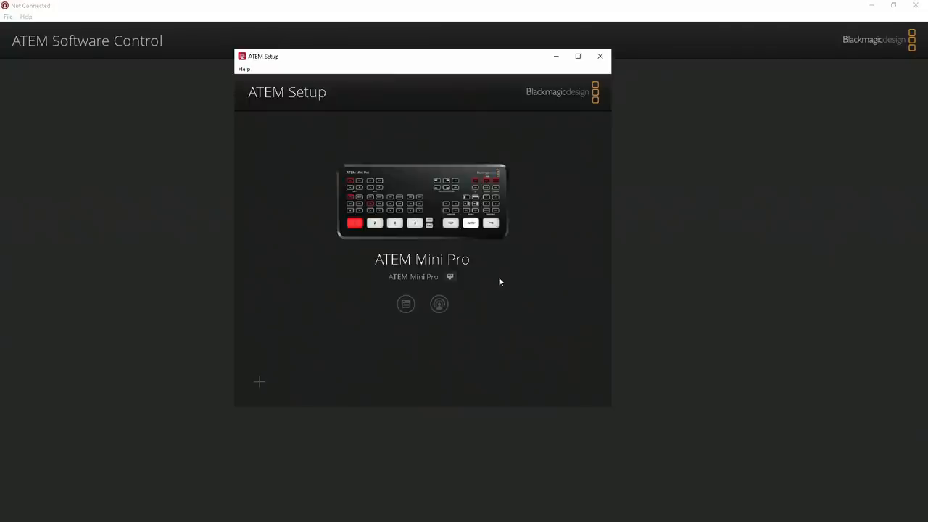
pyautogui.moveTo(534, 386)
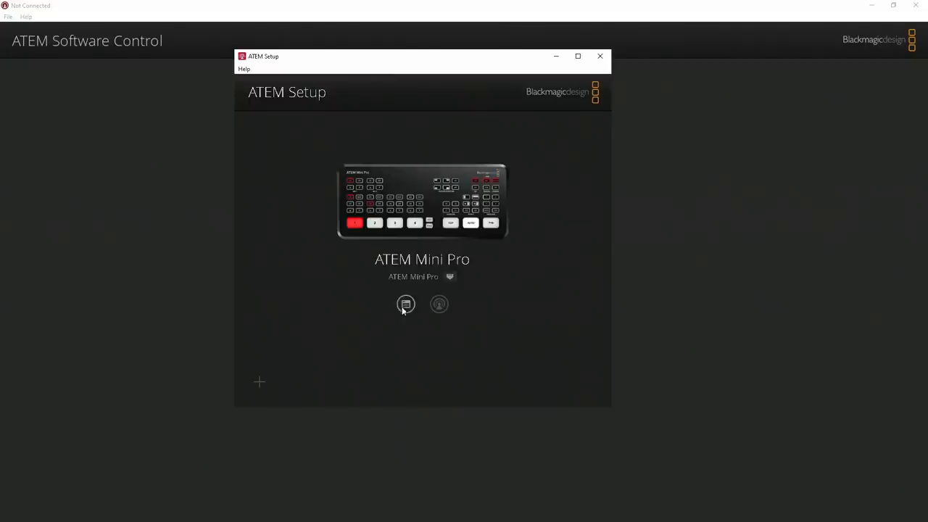
pyautogui.moveTo(402, 354)
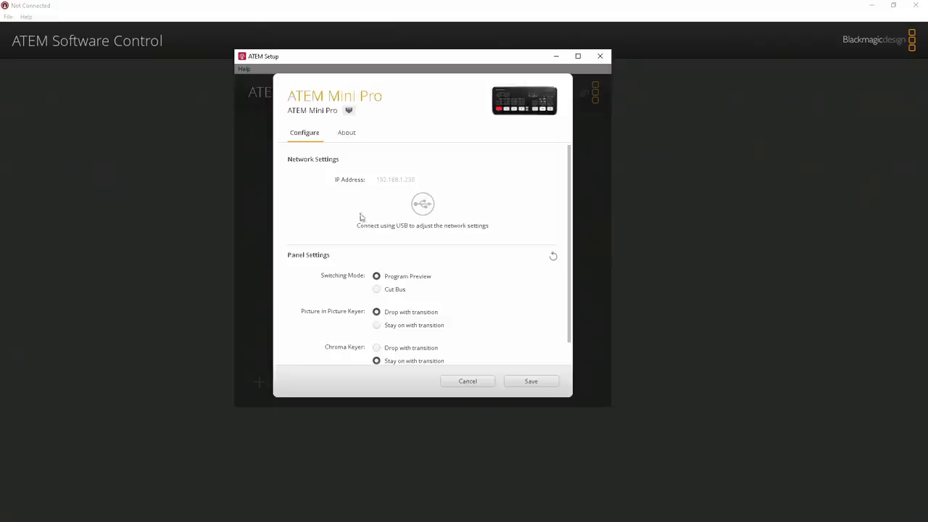
pyautogui.moveTo(406, 209)
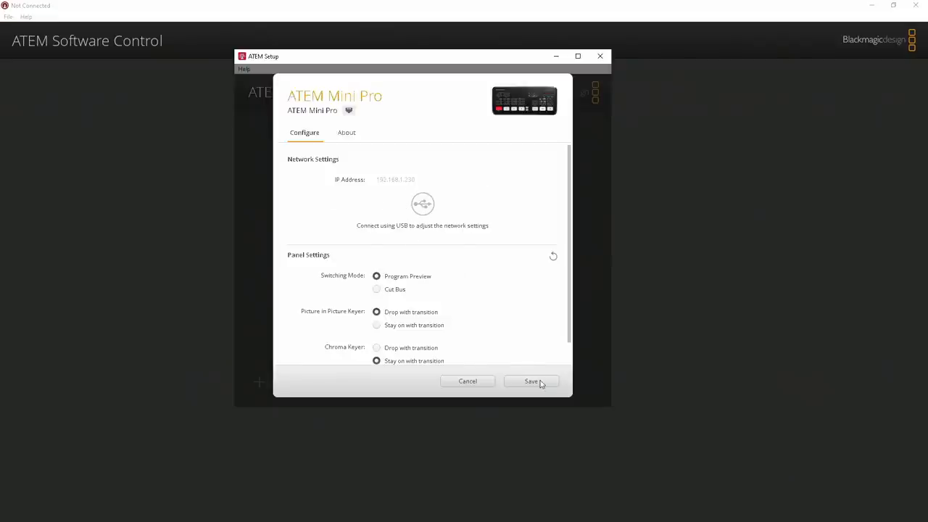
# Save the ATEM Mini Pro settings, dismiss the warning, and close ATEM Setup
pyautogui.click(531, 381)
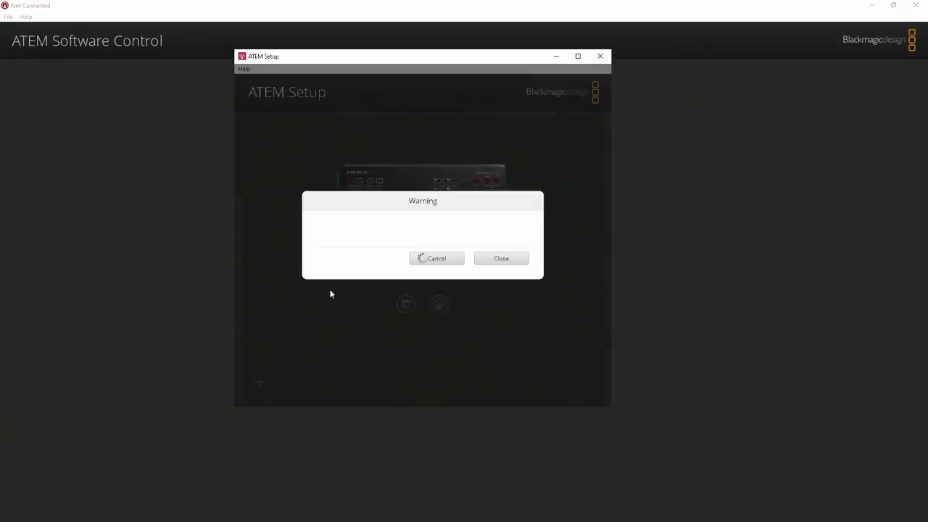
pyautogui.click(500, 258)
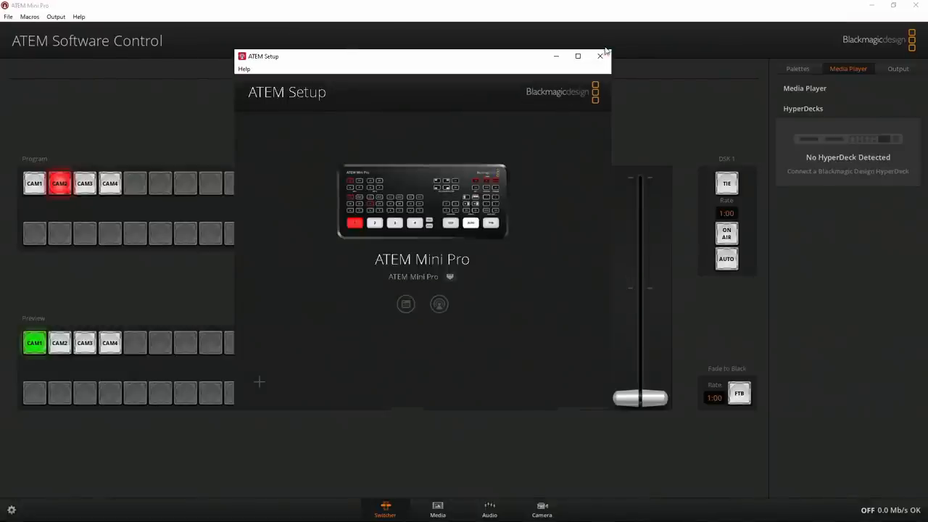
pyautogui.click(599, 56)
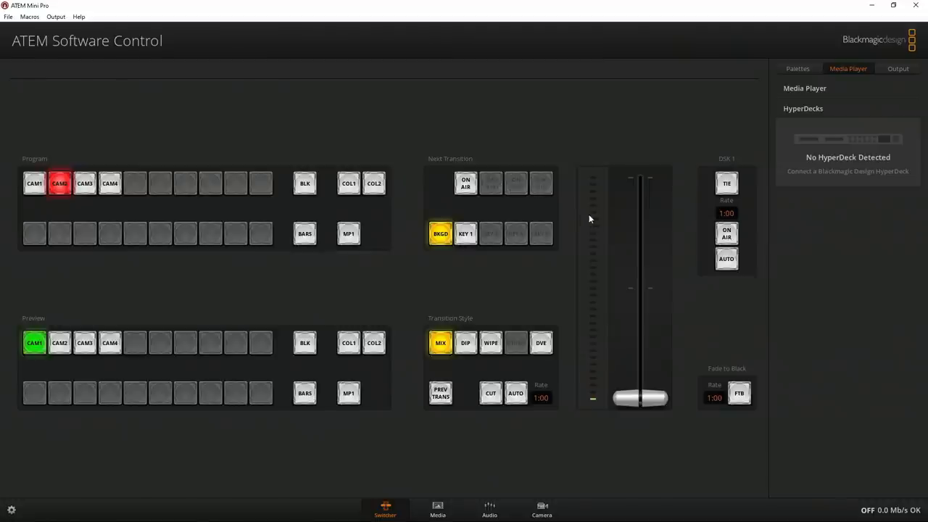
pyautogui.moveTo(232, 123)
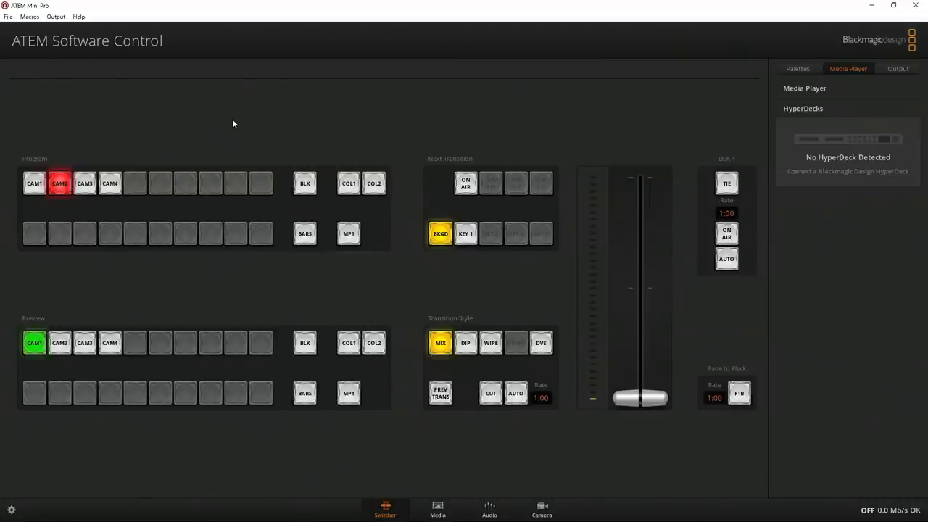
pyautogui.moveTo(84, 102)
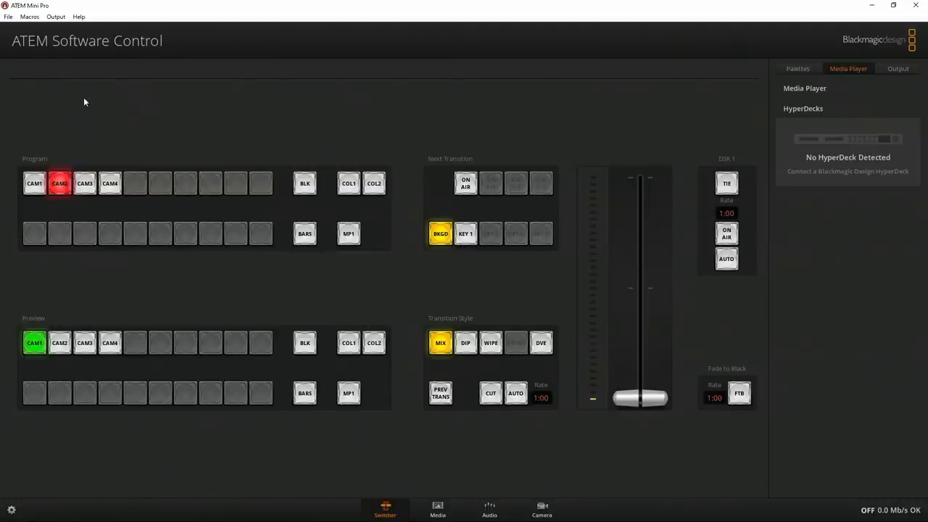
pyautogui.click(8, 16)
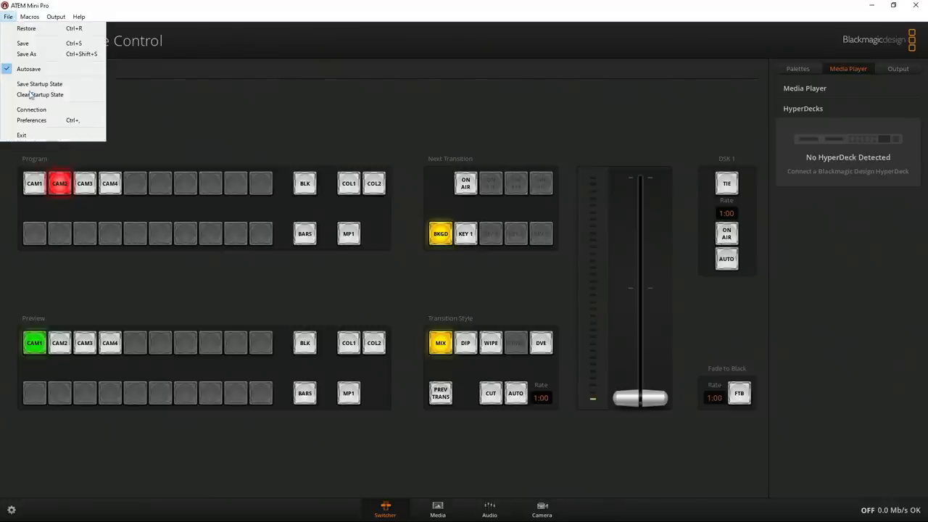
pyautogui.moveTo(32, 120)
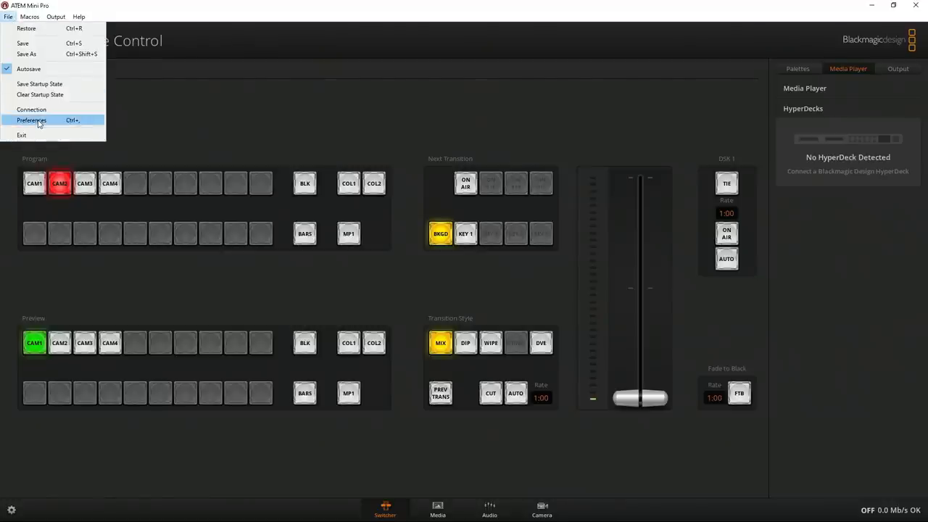
pyautogui.click(32, 120)
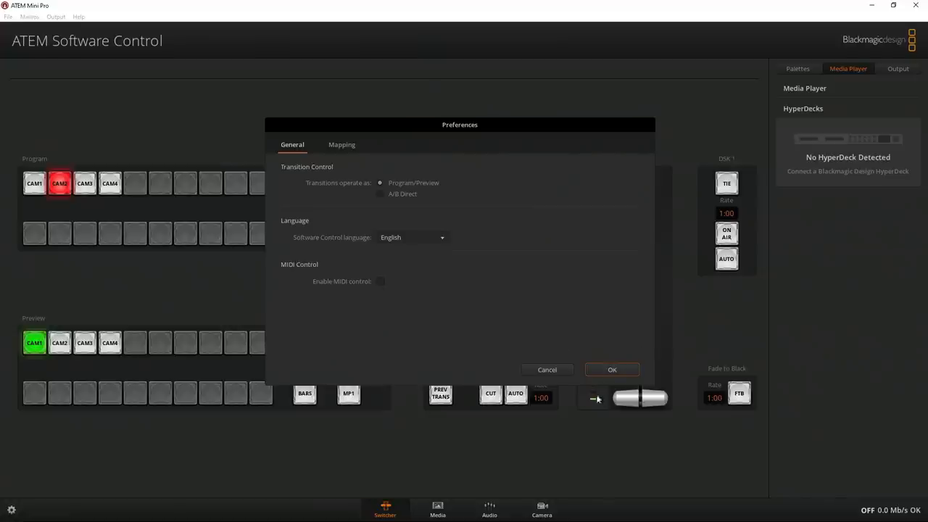
pyautogui.click(8, 16)
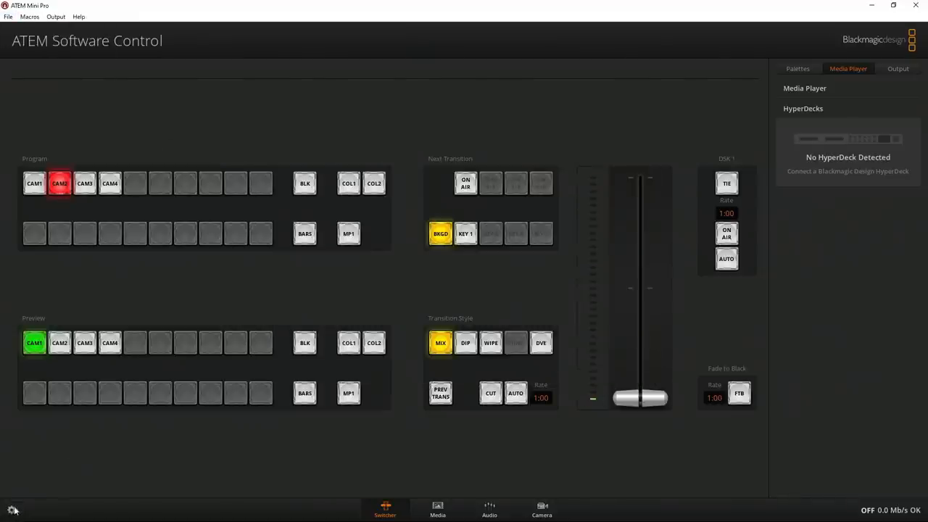
# Check that the switcher's video standard is set to 1080p29.97 in Settings
pyautogui.click(11, 510)
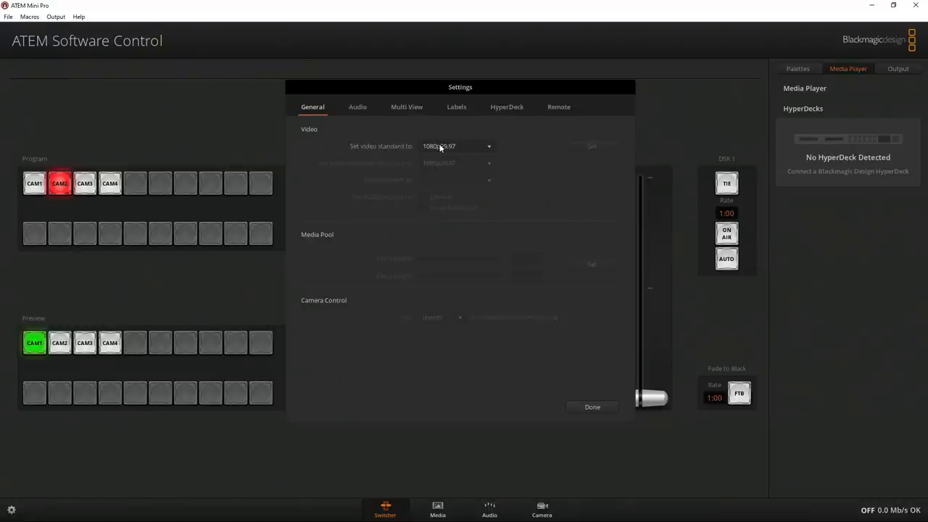
pyautogui.click(455, 146)
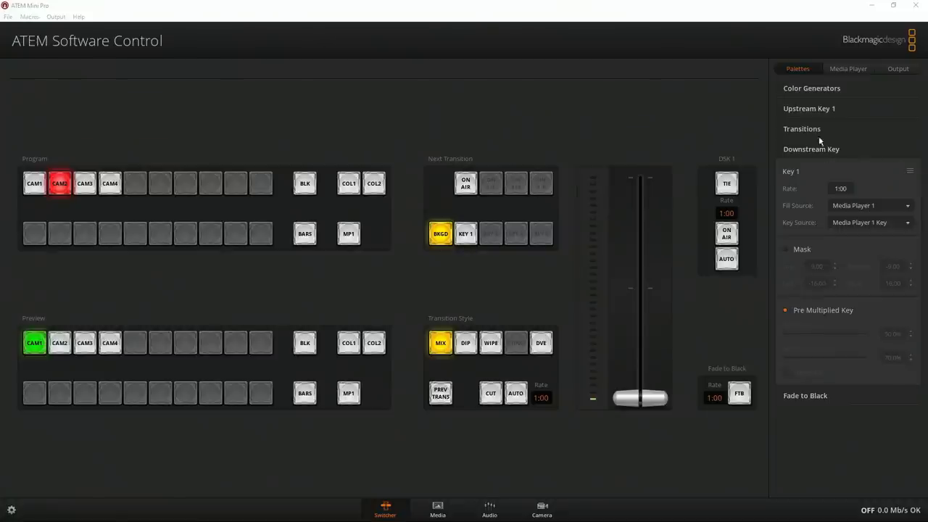
pyautogui.moveTo(772, 189)
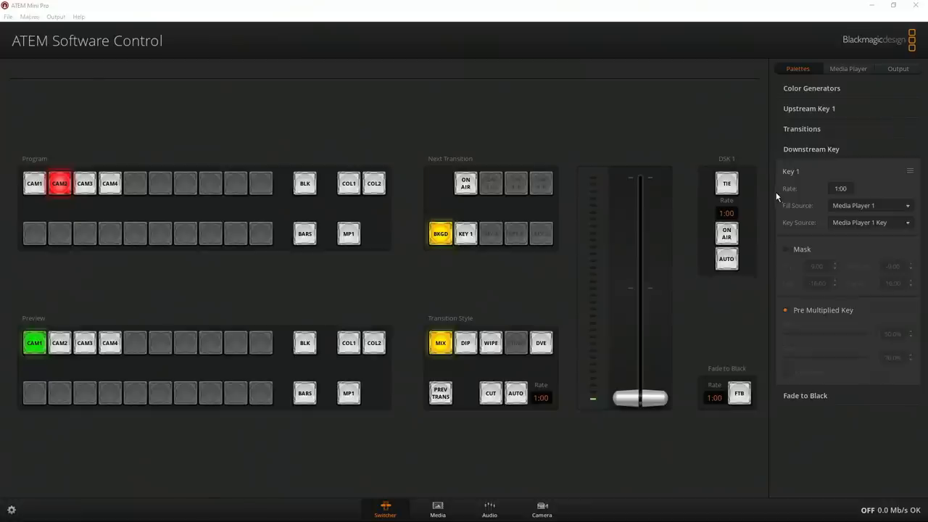
pyautogui.moveTo(763, 205)
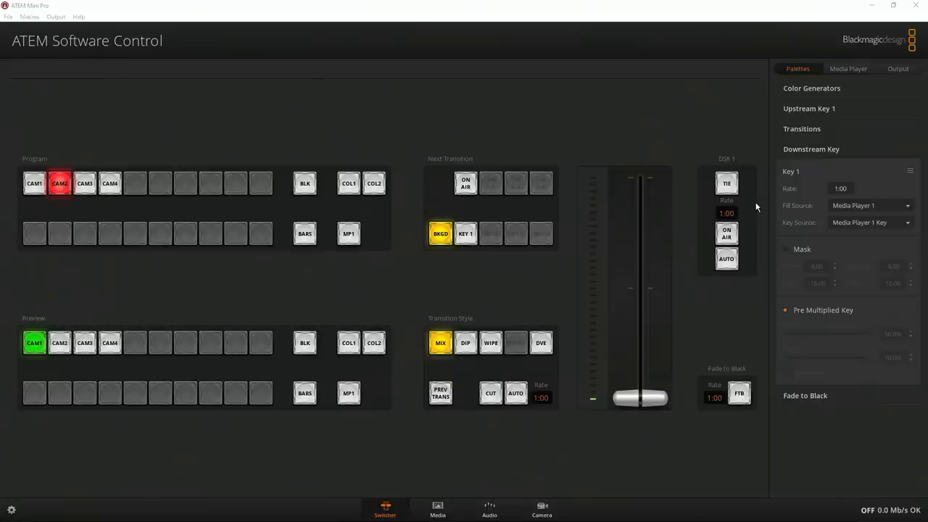
pyautogui.moveTo(832, 148)
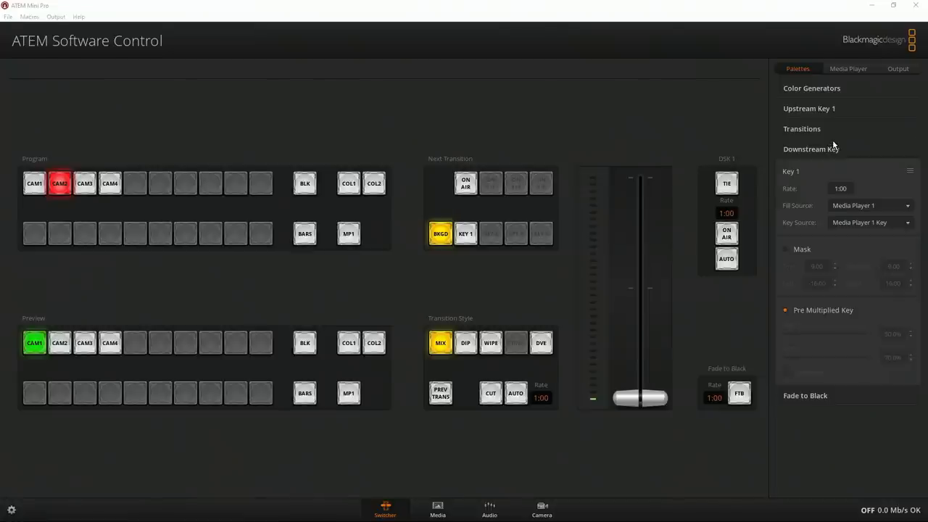
pyautogui.moveTo(836, 147)
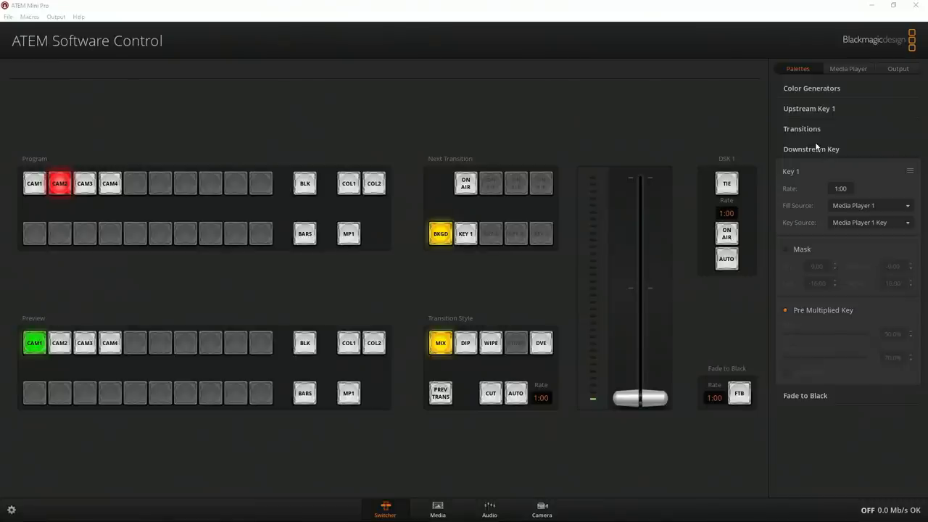
pyautogui.moveTo(806, 149)
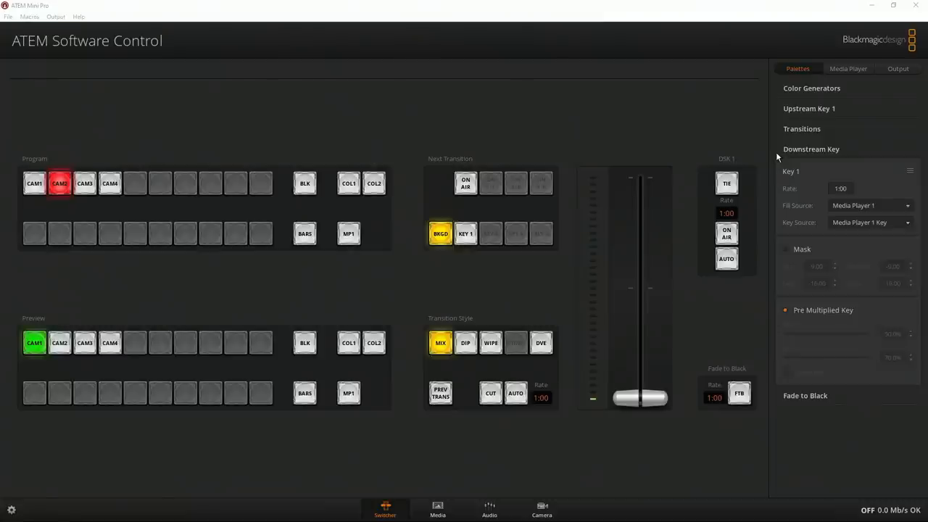
pyautogui.moveTo(768, 158)
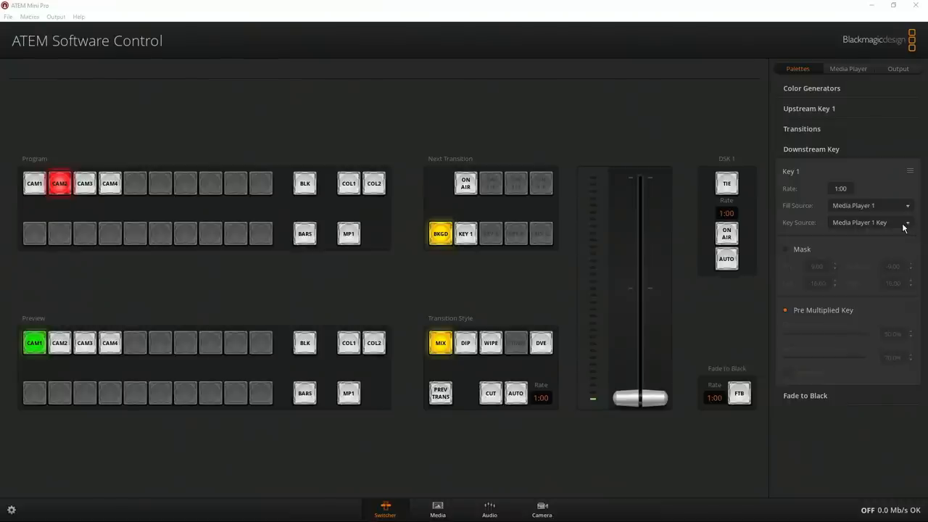
pyautogui.moveTo(894, 311)
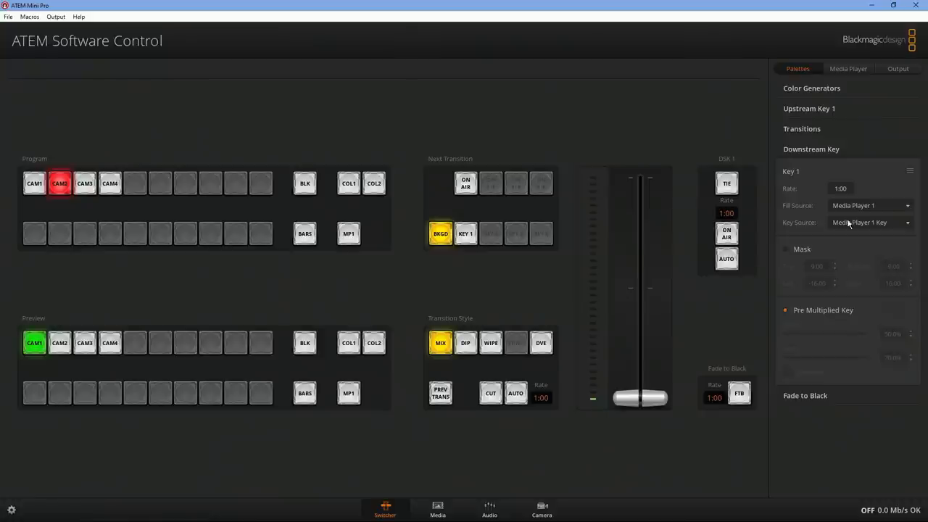
pyautogui.moveTo(852, 212)
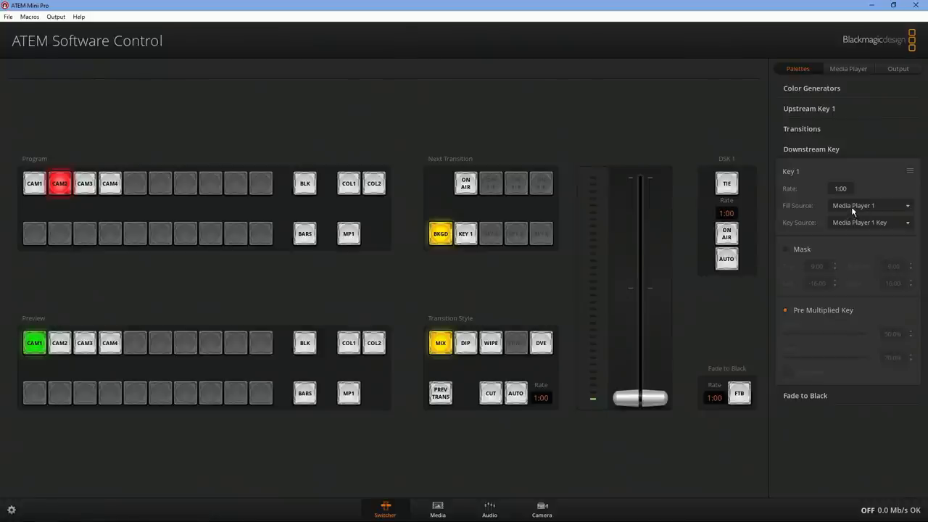
# Choose the fill source and key source for downstream key 1
pyautogui.click(870, 206)
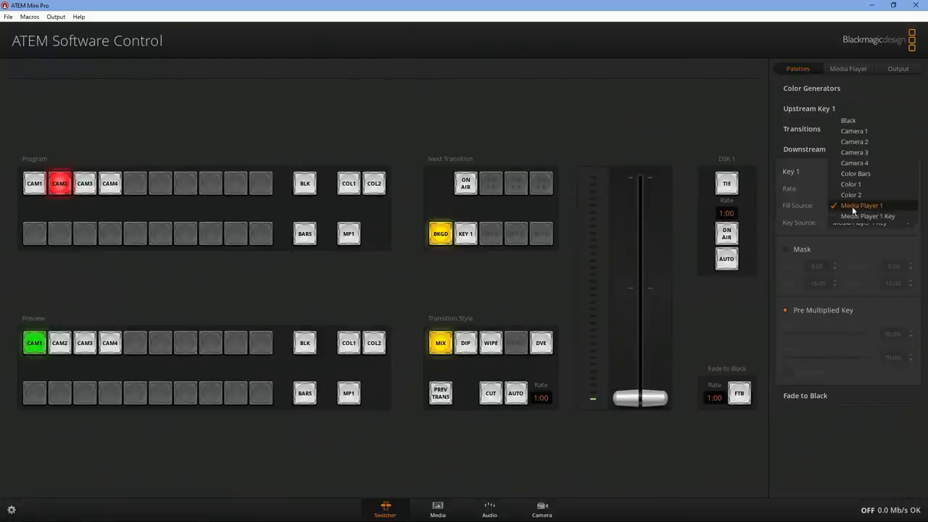
pyautogui.click(853, 142)
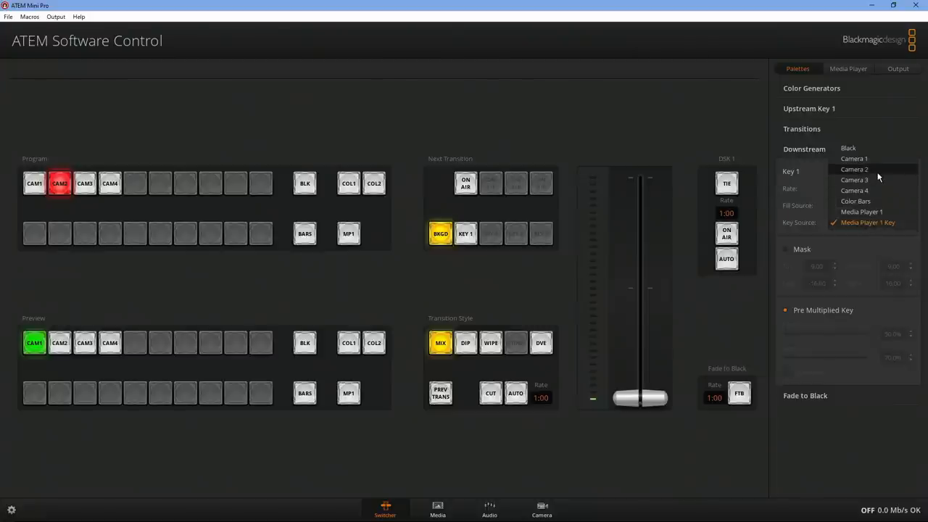
pyautogui.click(853, 169)
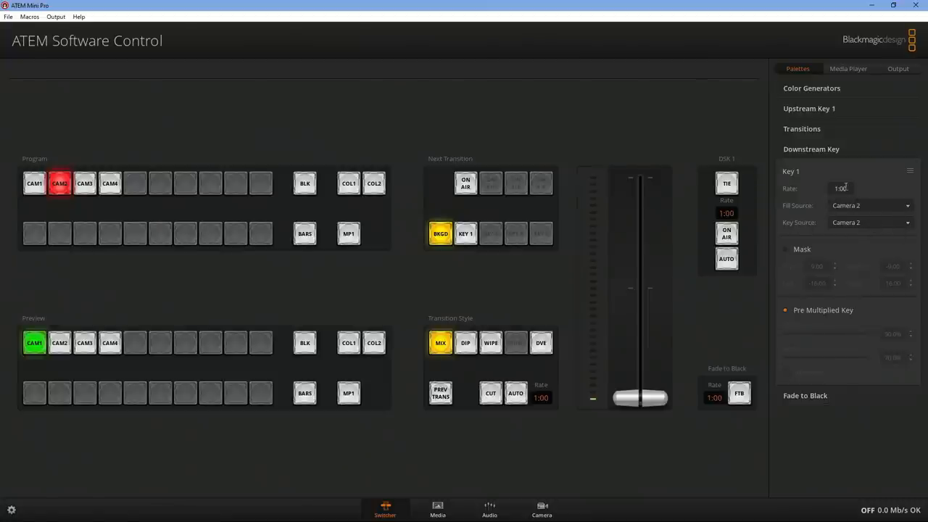
pyautogui.moveTo(848, 223)
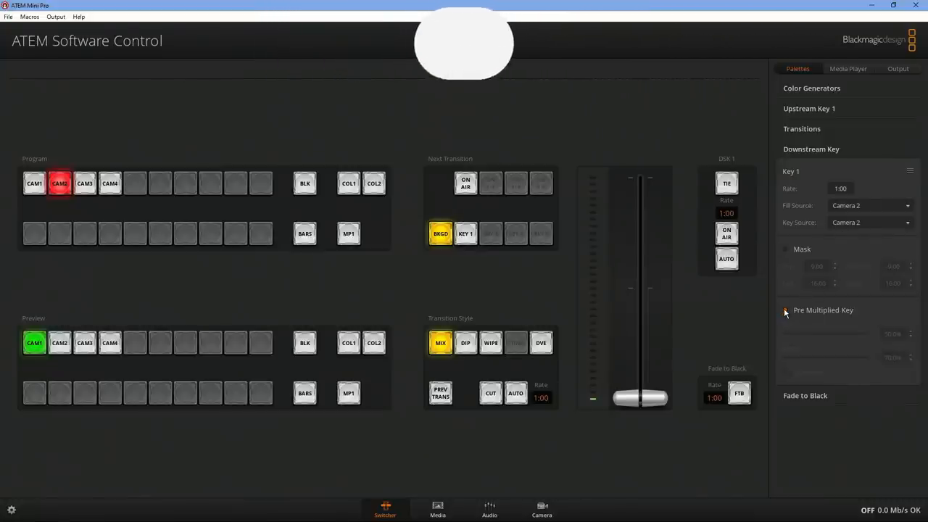
# Uncheck Pre Multiplied Key and lower downstream key 1's clip to about 10%
pyautogui.click(785, 310)
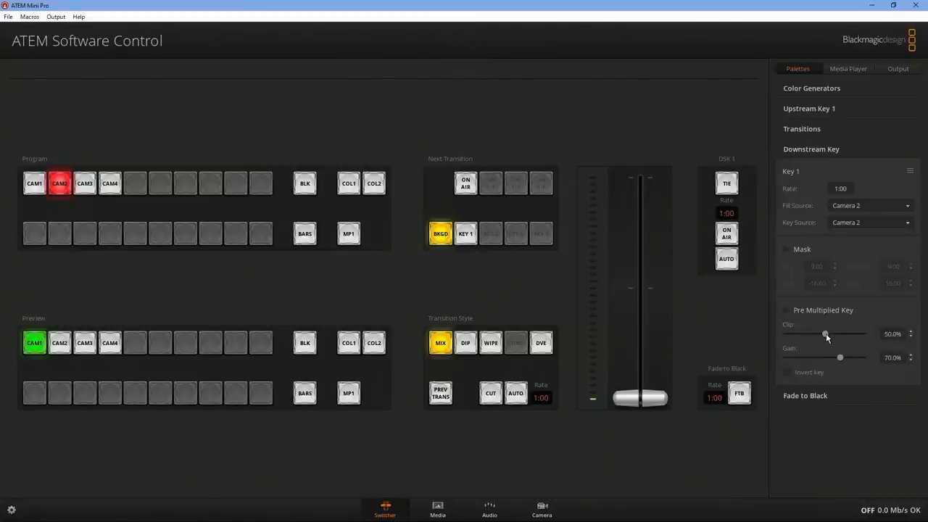
pyautogui.moveTo(825, 334); pyautogui.dragTo(799, 334)
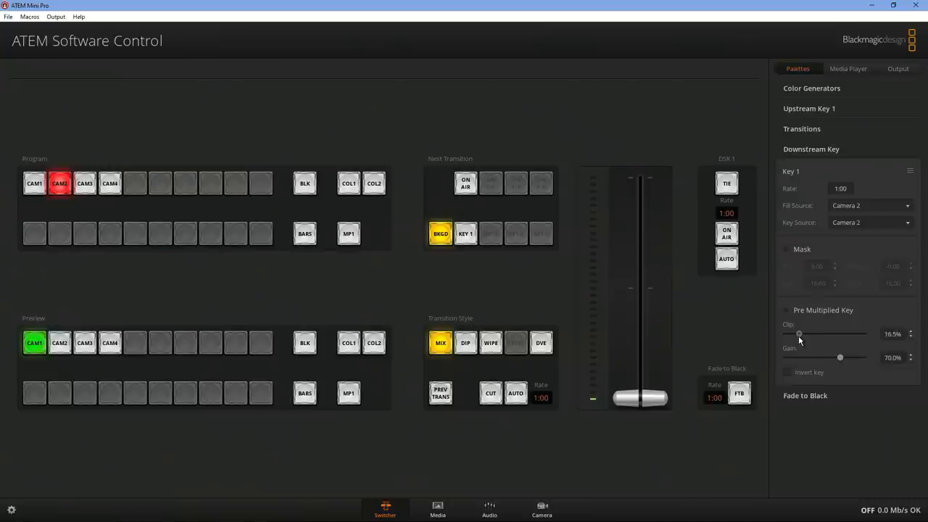
pyautogui.moveTo(800, 333); pyautogui.dragTo(794, 333)
pyautogui.write('74')
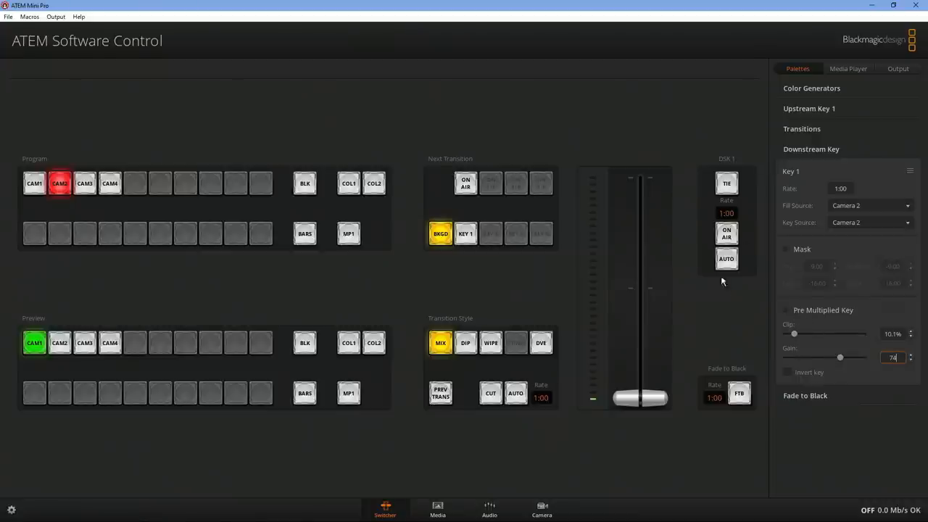
pyautogui.moveTo(738, 161)
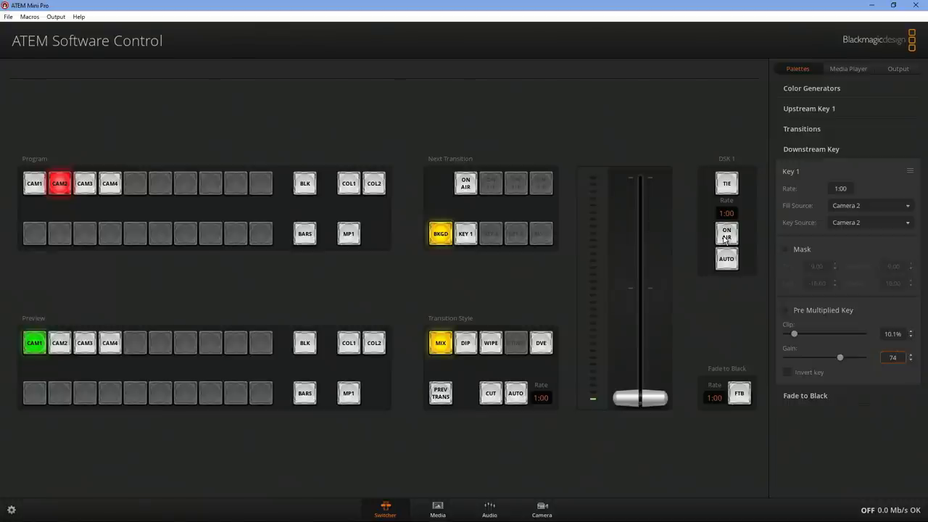
pyautogui.moveTo(897, 373)
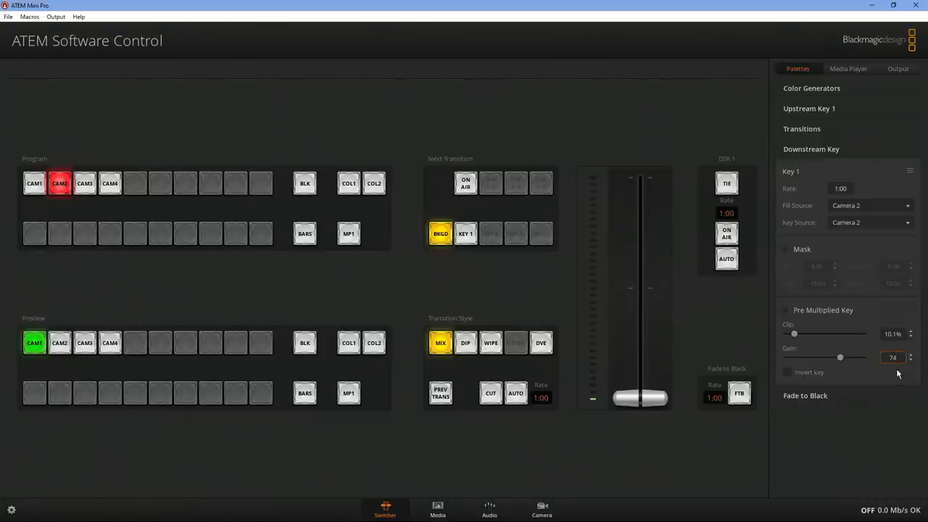
# Review the Output tab's Live Stream settings, then return to the key controls
pyautogui.click(897, 69)
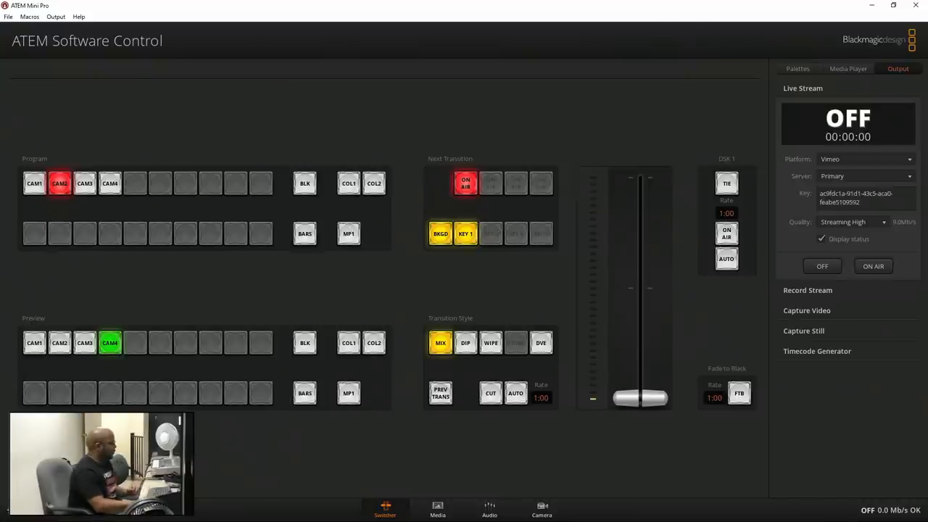
pyautogui.moveTo(805, 65)
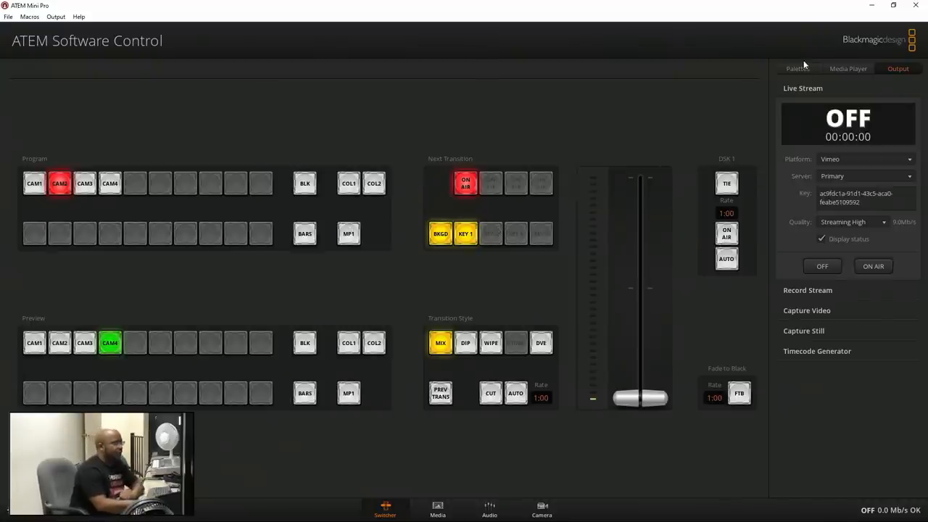
pyautogui.click(796, 68)
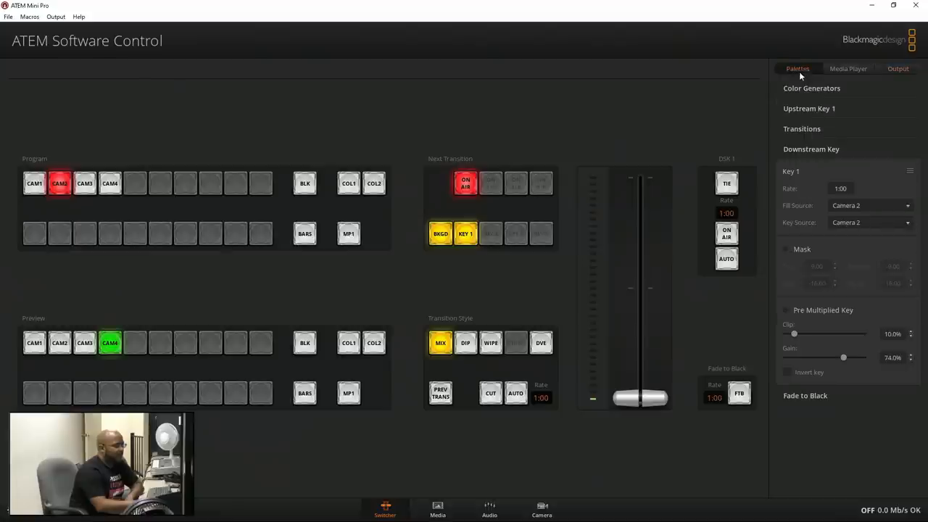
pyautogui.moveTo(843, 154)
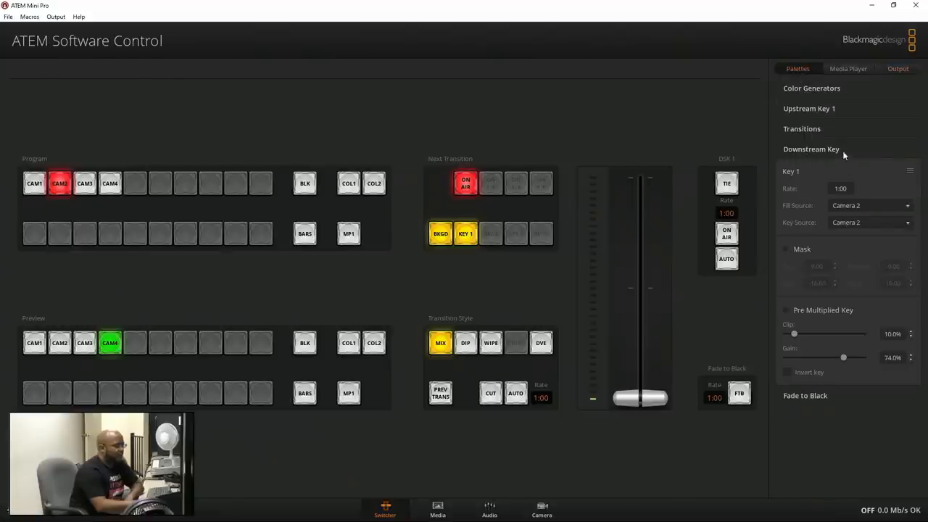
pyautogui.moveTo(856, 148)
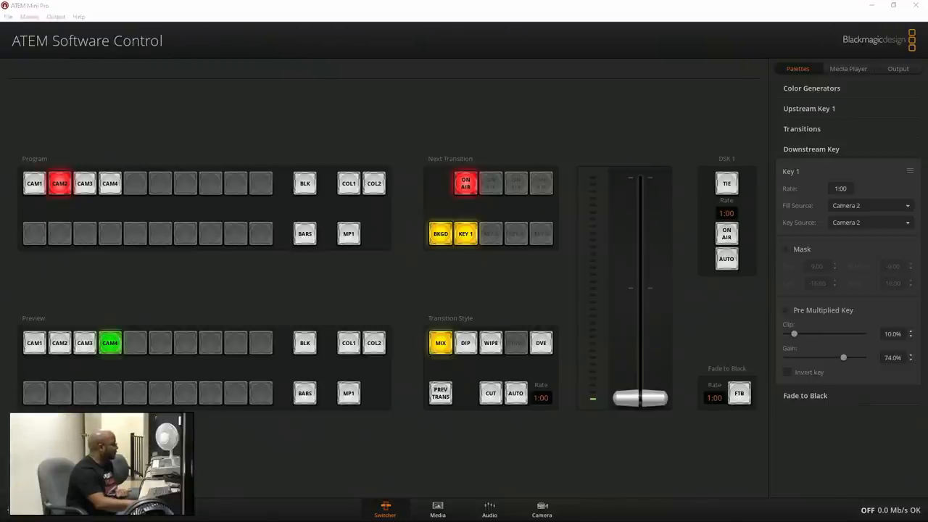
pyautogui.moveTo(591, 241)
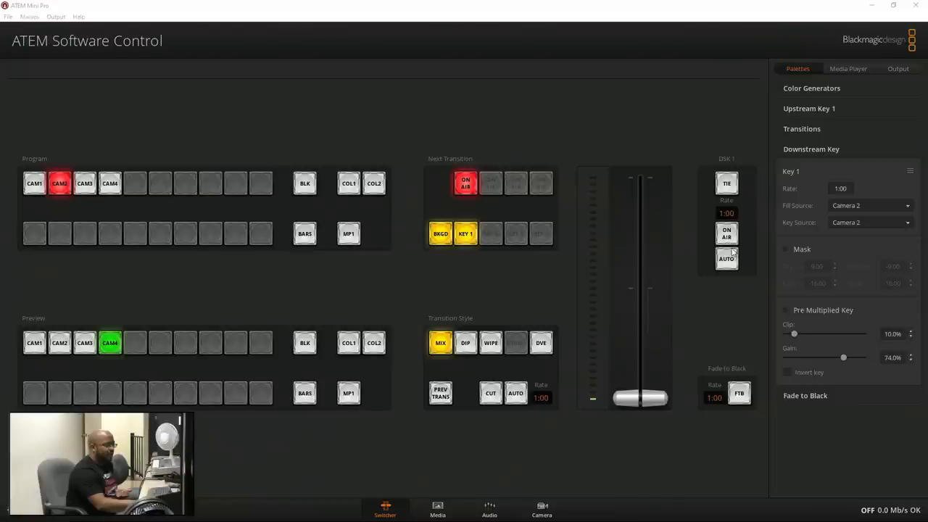
pyautogui.moveTo(860, 351)
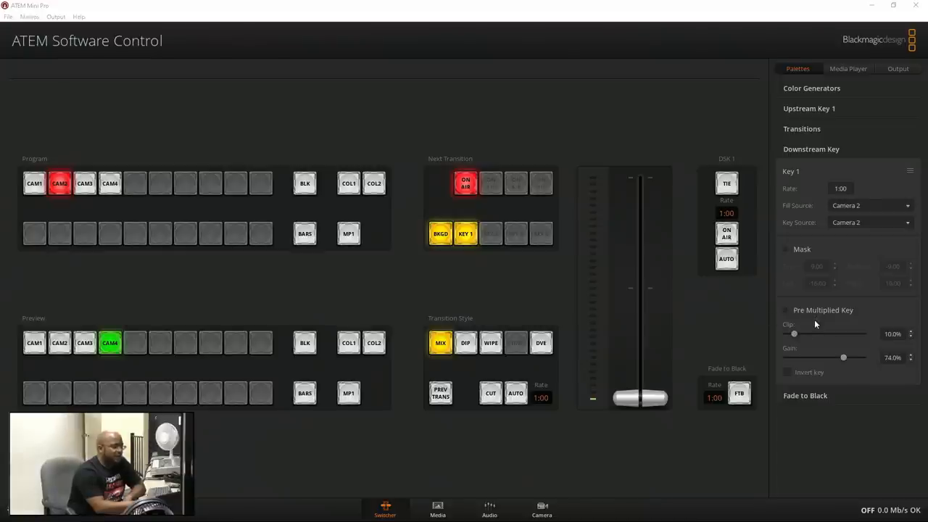
pyautogui.moveTo(817, 343)
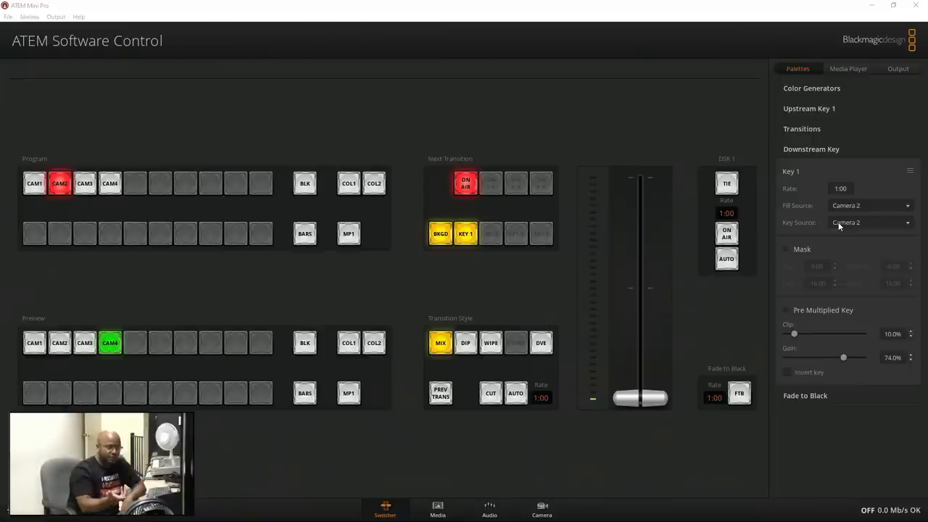
pyautogui.moveTo(708, 71)
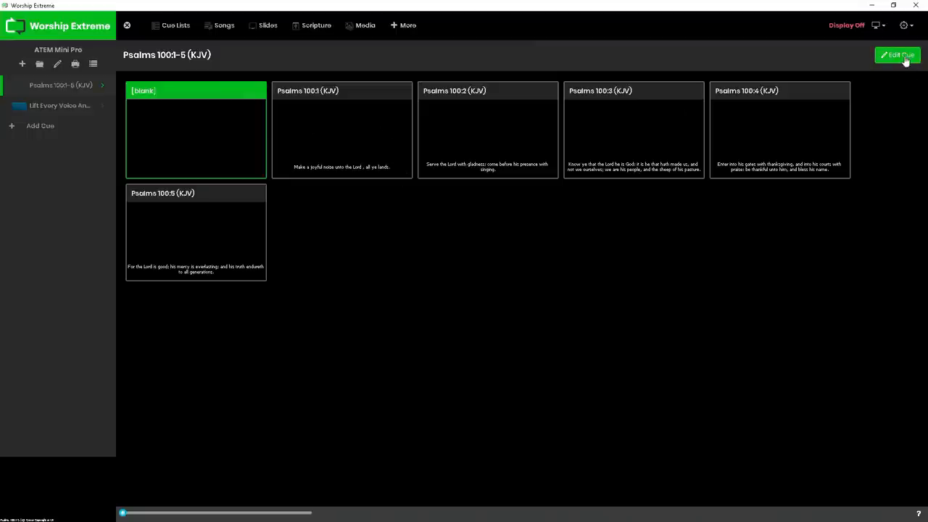
# Edit the Psalms cue's Lower Third template and adjust its text shadow slider
pyautogui.click(898, 55)
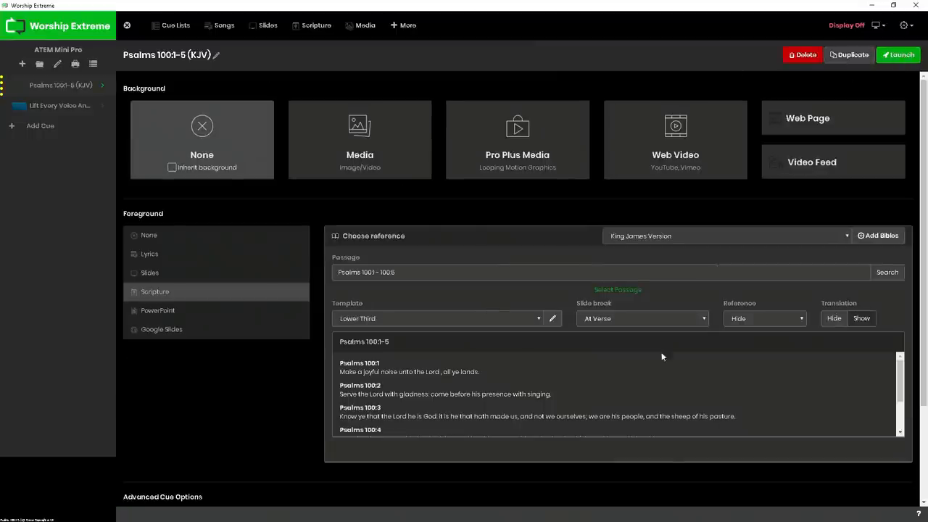
pyautogui.click(552, 318)
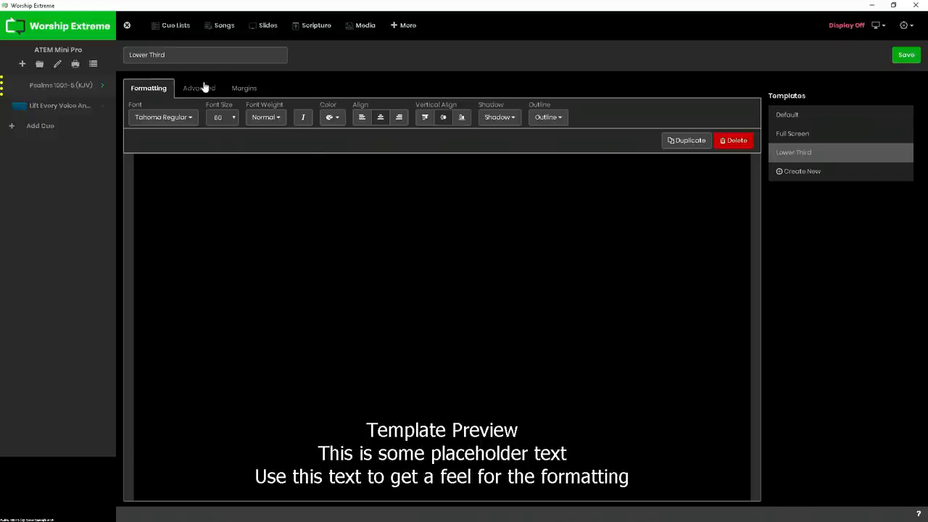
pyautogui.click(198, 87)
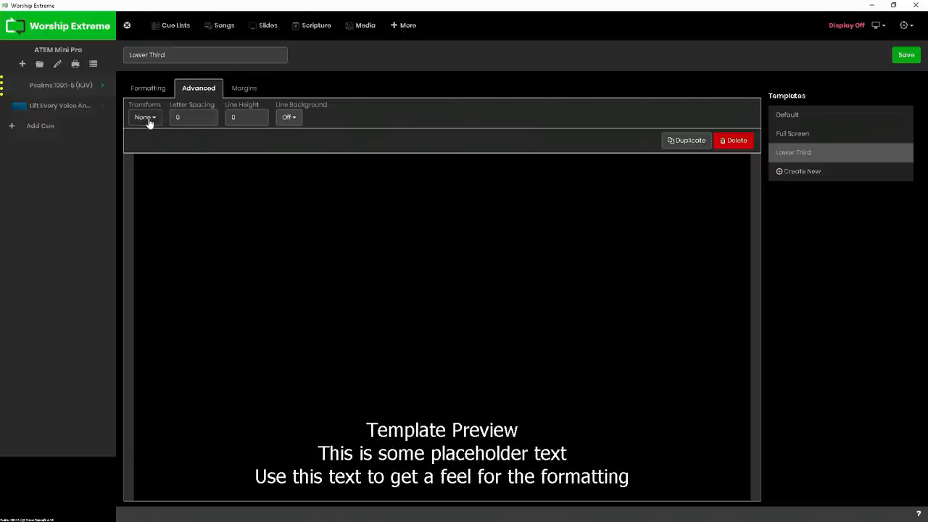
pyautogui.click(148, 88)
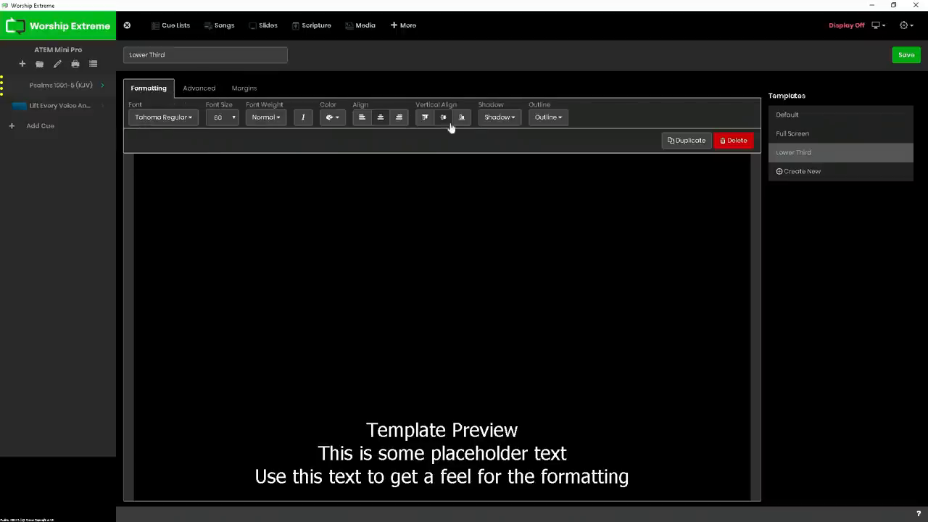
pyautogui.click(498, 117)
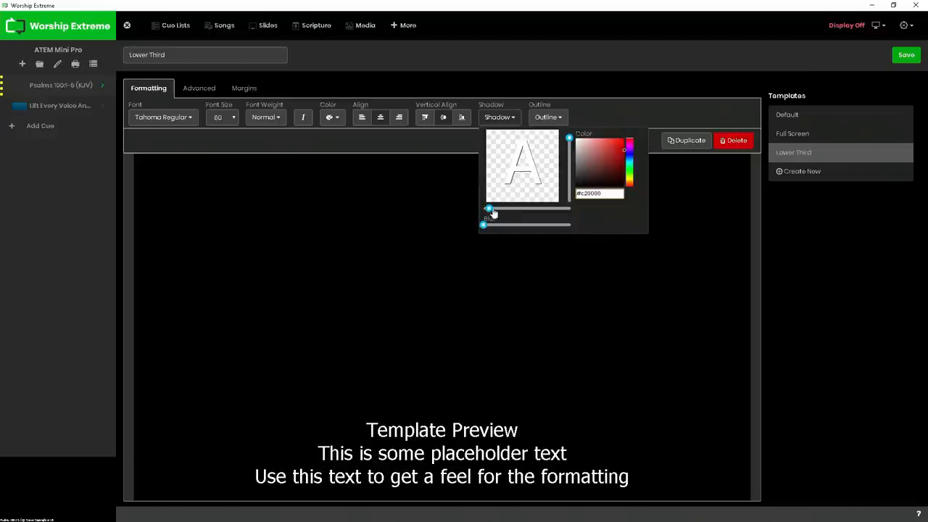
pyautogui.moveTo(489, 209); pyautogui.dragTo(501, 209)
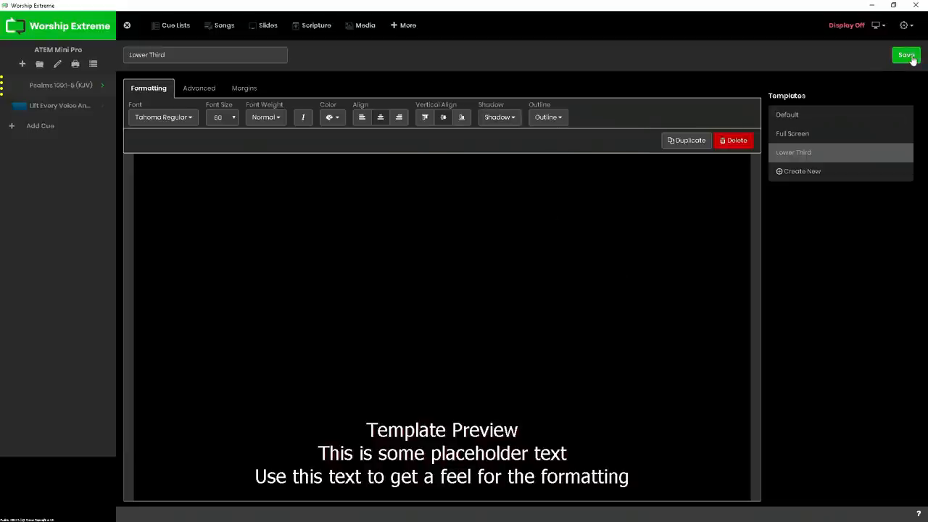
# Save the Lower Third template, then launch the Psalms 100:1-5 (KJV) scripture cue
pyautogui.click(905, 55)
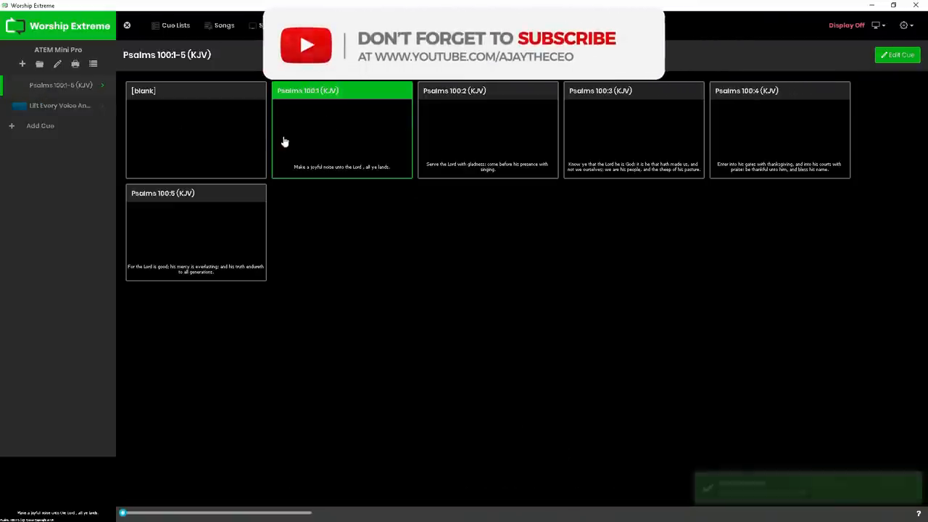
pyautogui.click(897, 54)
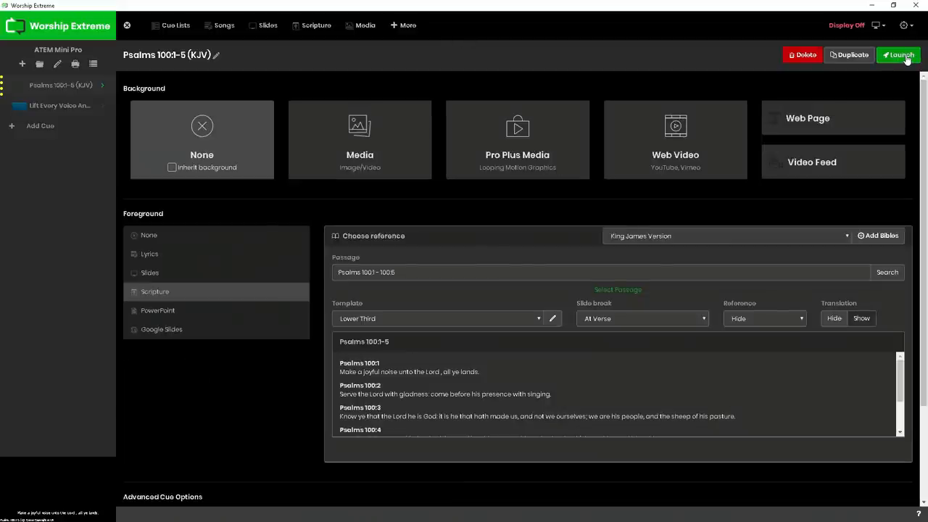
pyautogui.click(897, 55)
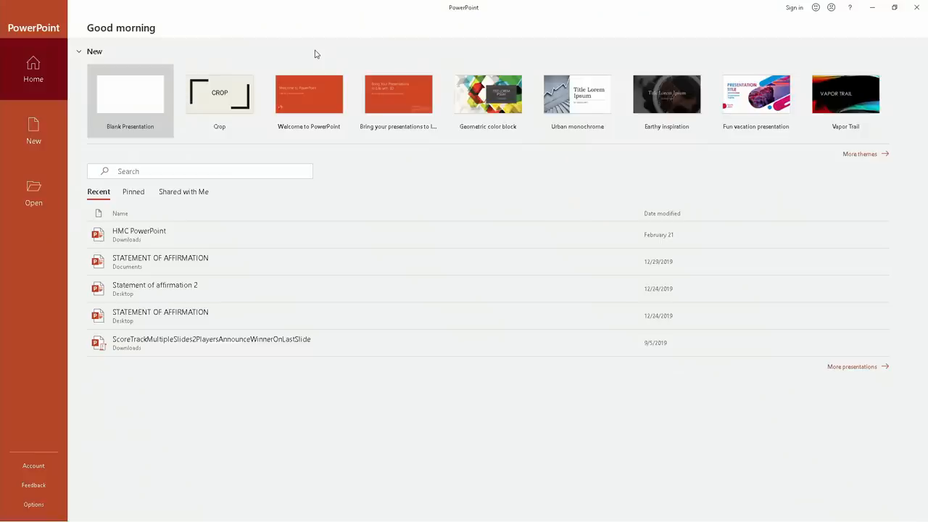
# Start a blank presentation and set its slide background colour to black
pyautogui.click(130, 95)
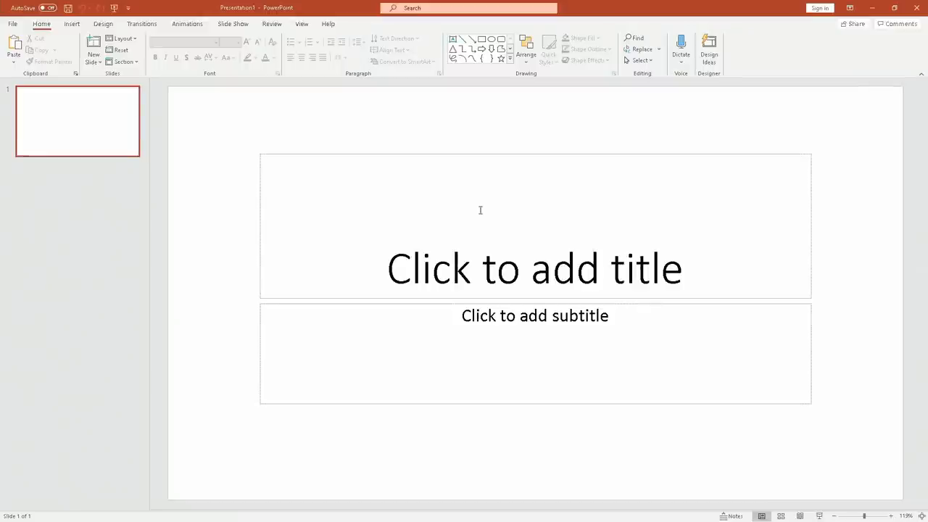
pyautogui.rightClick(327, 139)
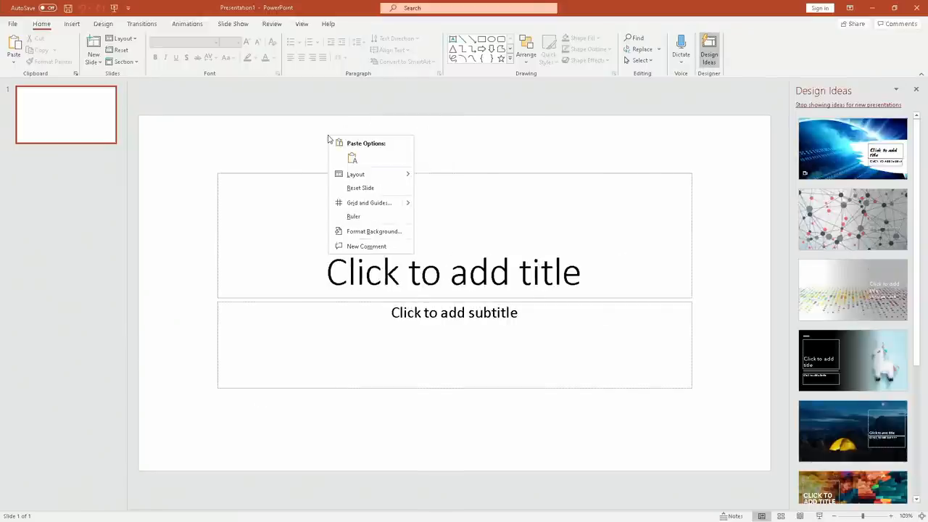
pyautogui.click(373, 232)
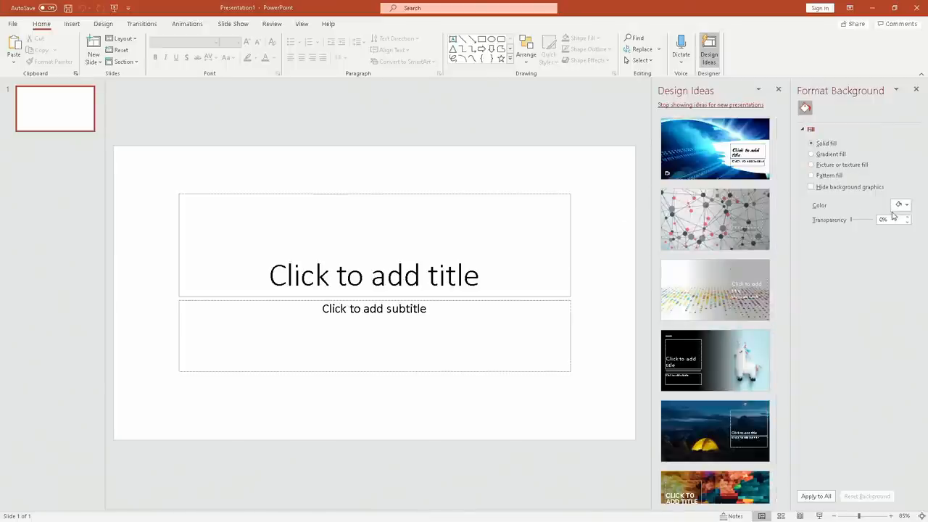
pyautogui.click(901, 205)
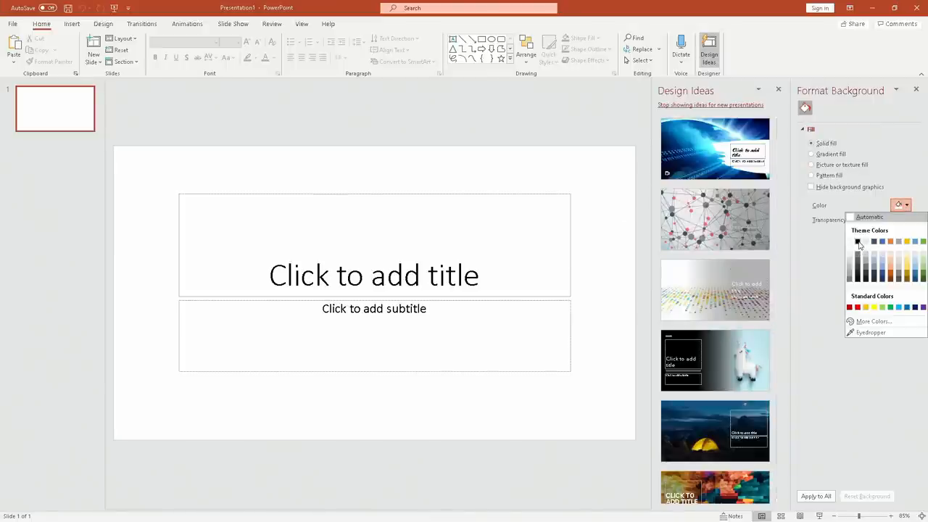
pyautogui.click(858, 241)
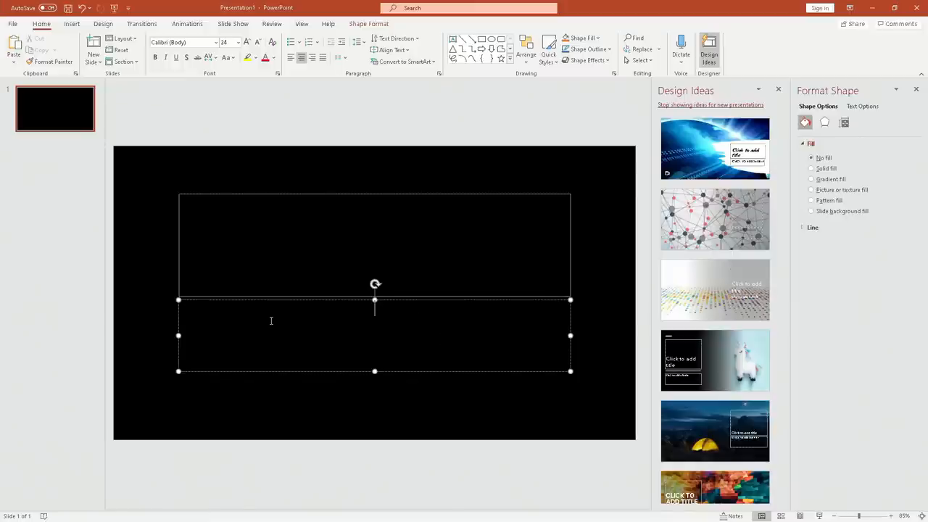
# Type 'AJAYtheCEO' in the subtitle box and select it for enlarging
pyautogui.click(274, 58)
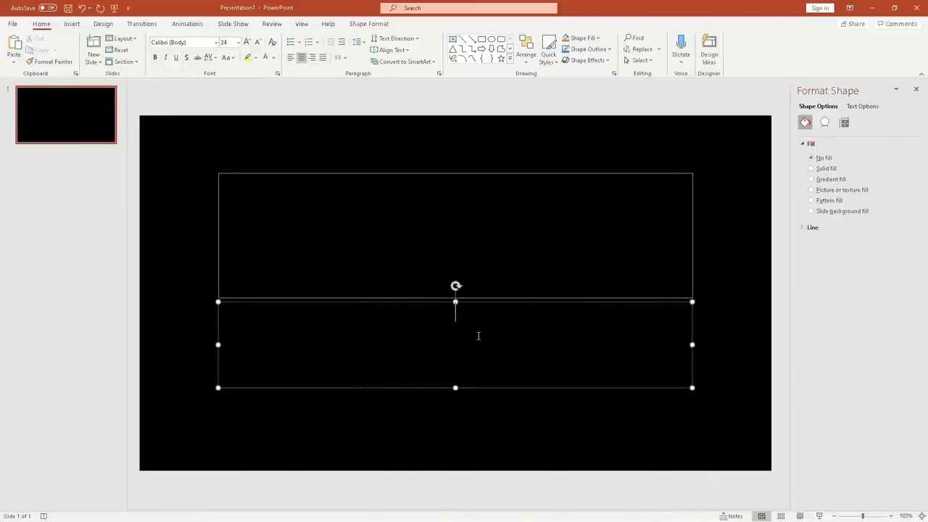
pyautogui.write('AJAY')
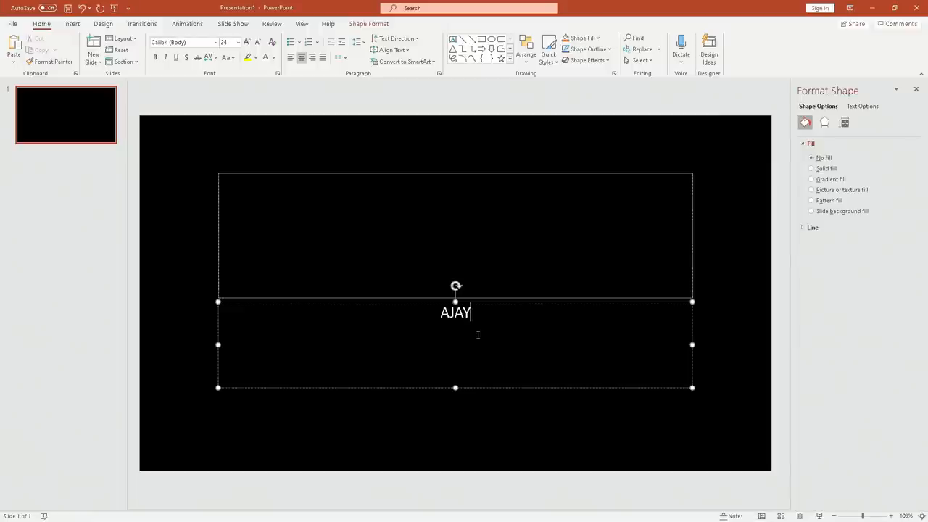
pyautogui.write('the')
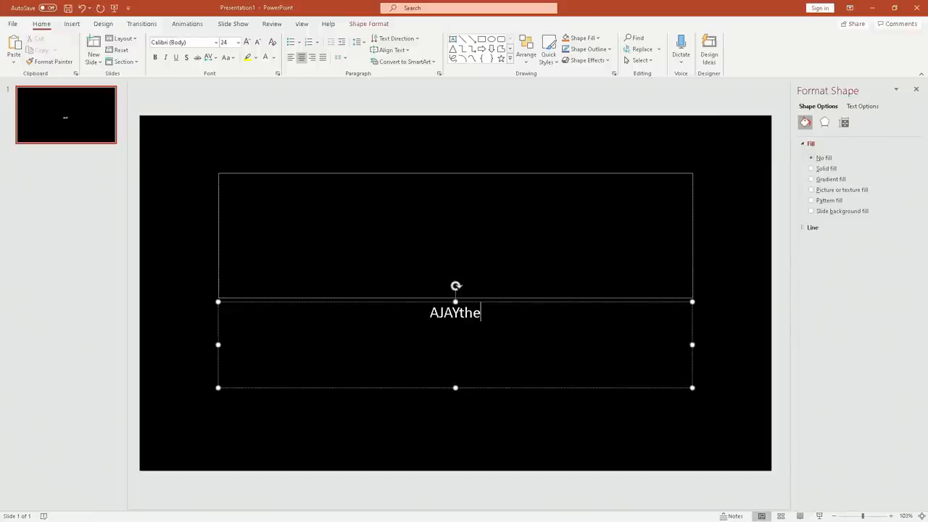
pyautogui.write('C')
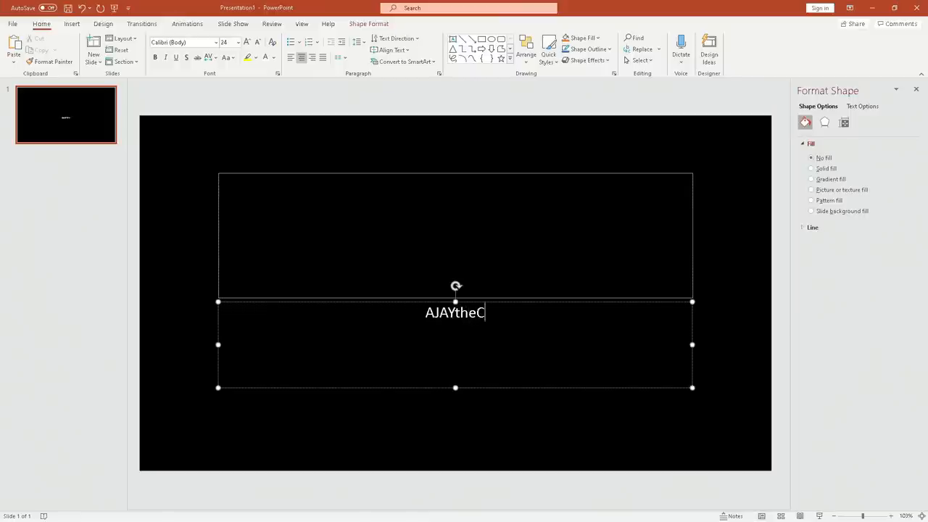
pyautogui.write('EO')
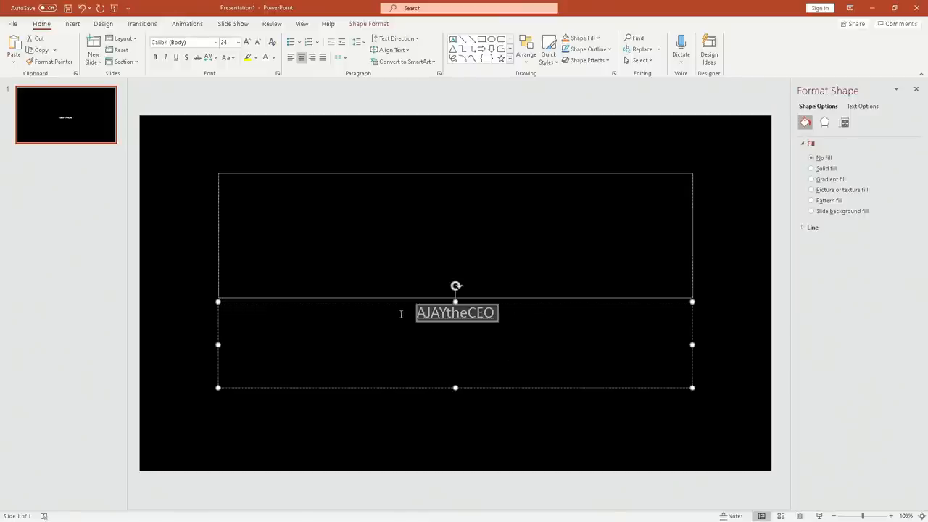
pyautogui.click(246, 42)
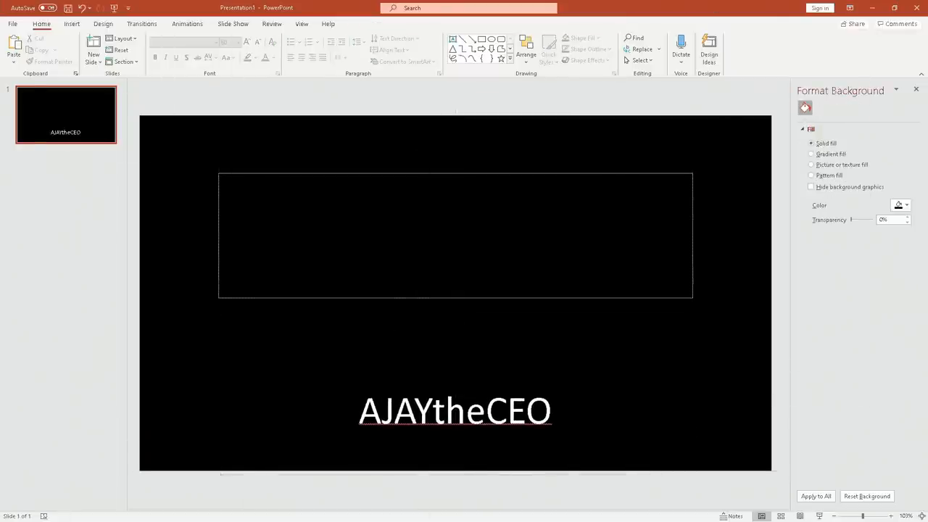
# Switch from PowerPoint back to the ATEM Software Control switcher window
pyautogui.click(390, 512)
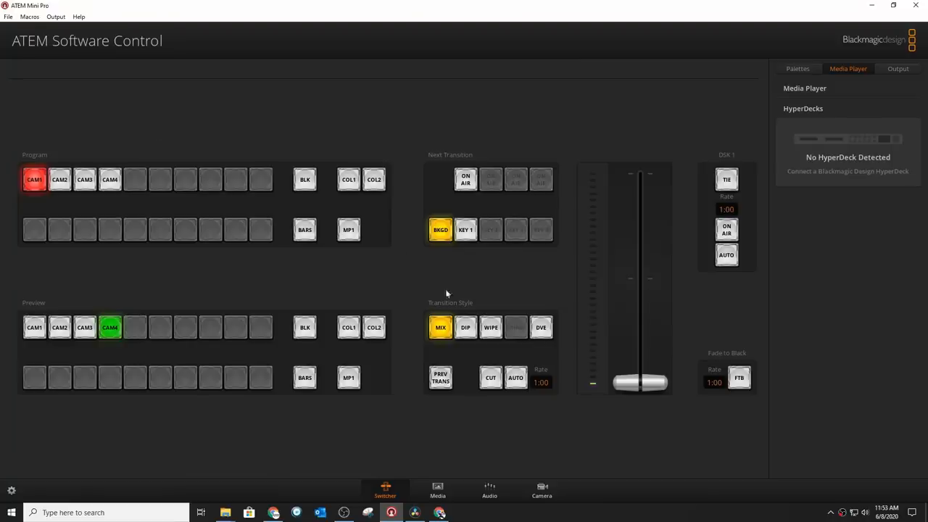
# Show the switcher's General audio settings under the Audio tab
pyautogui.click(11, 490)
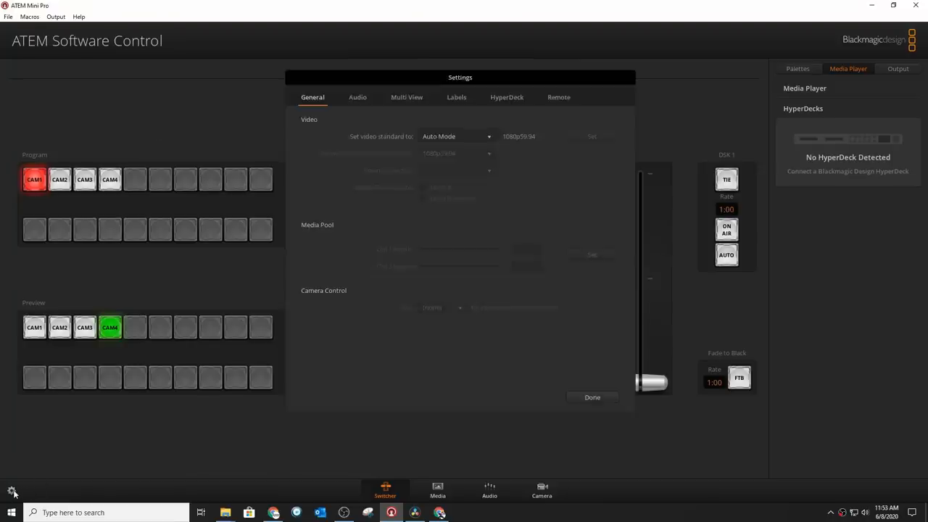
pyautogui.click(357, 97)
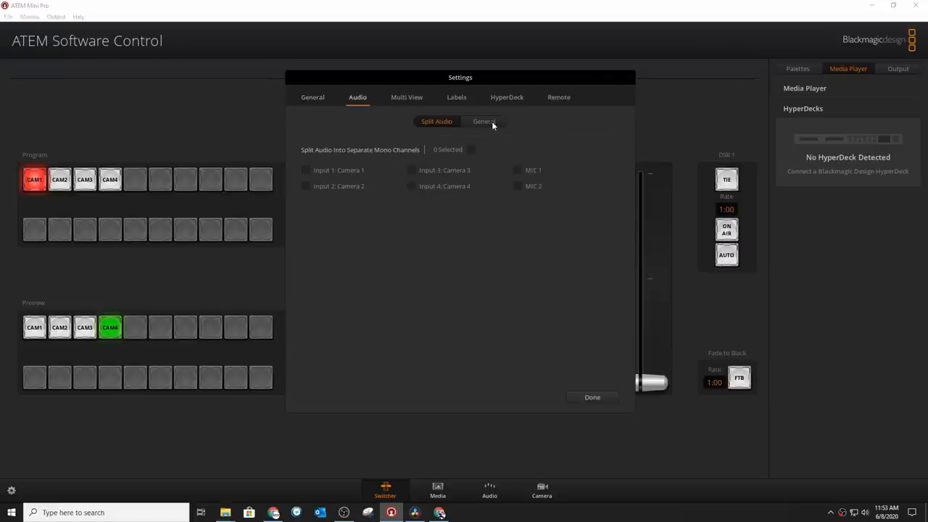
pyautogui.click(484, 121)
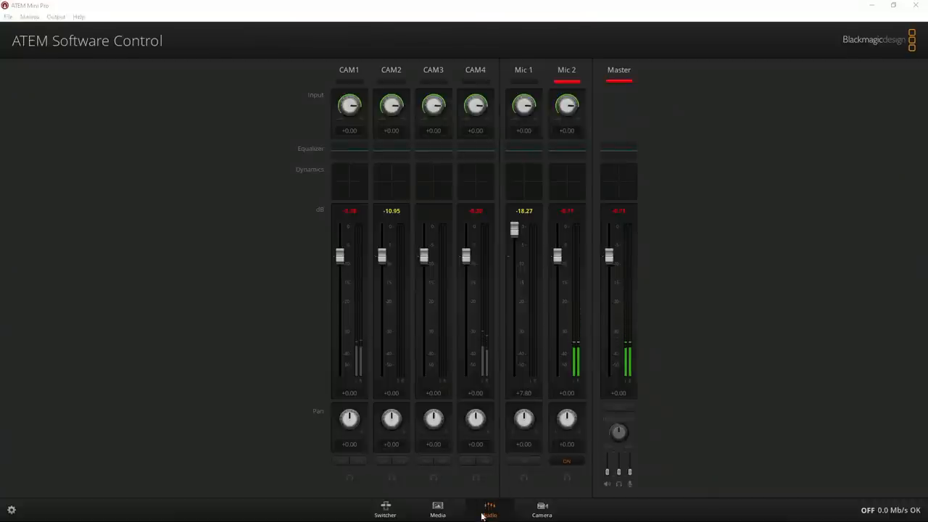
# Put the Vimeo live stream on air from the Output tab and take the Vimeo event live
pyautogui.click(385, 510)
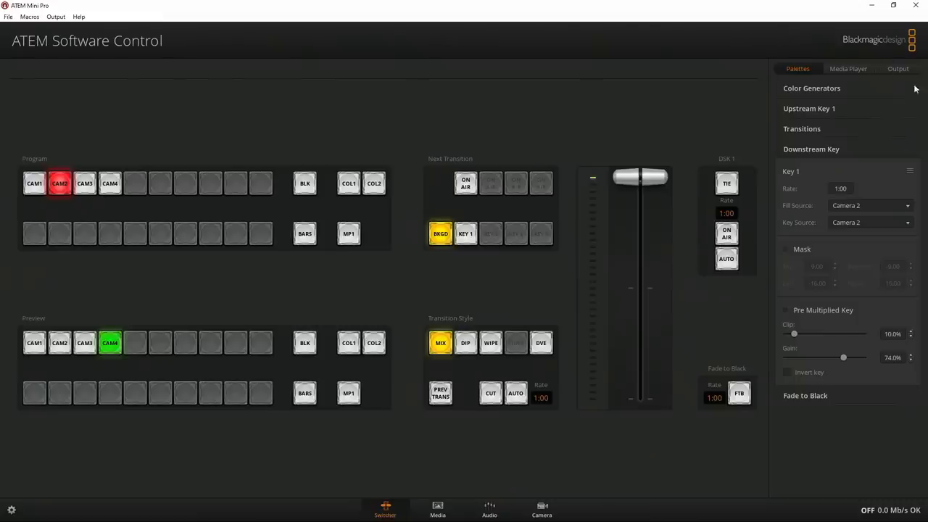
pyautogui.click(897, 68)
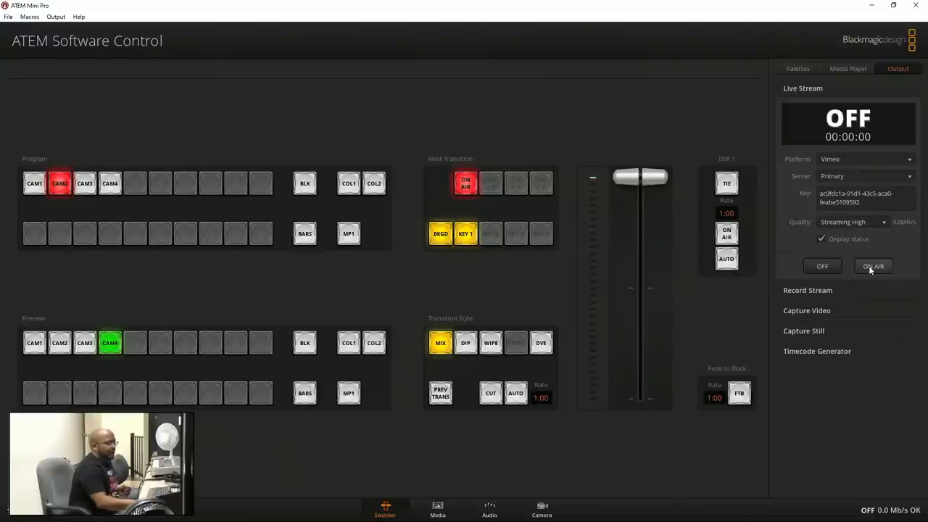
pyautogui.click(873, 266)
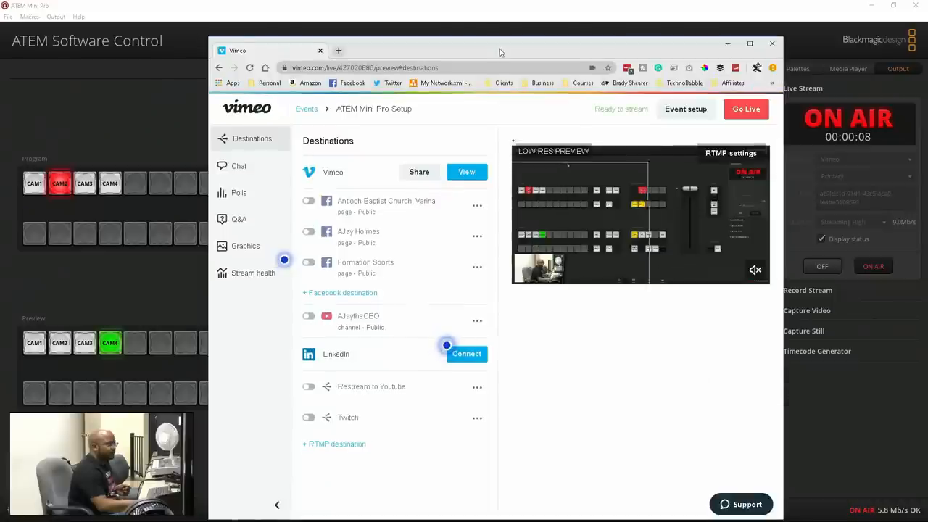
pyautogui.click(746, 108)
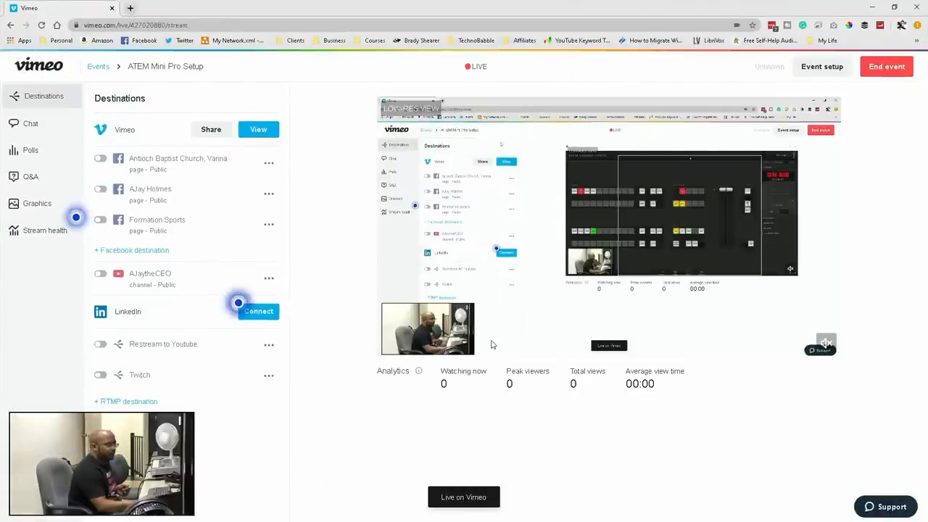